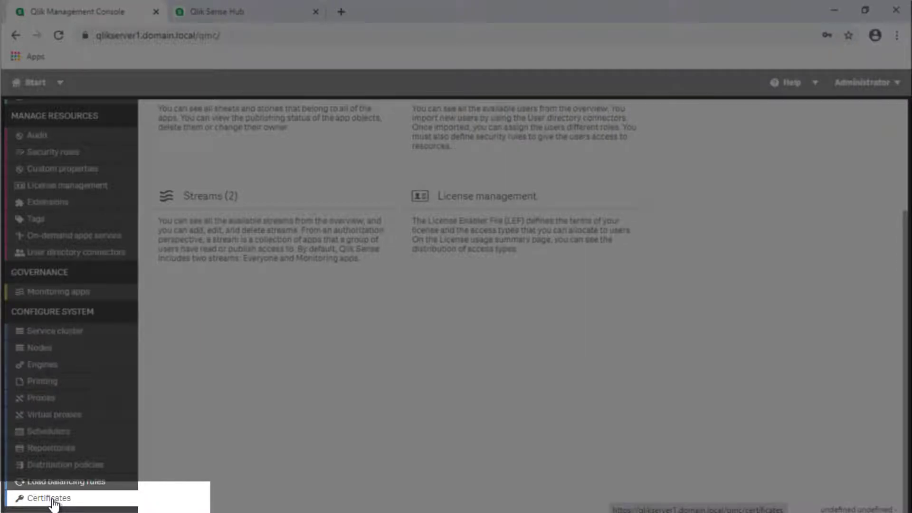
Export certificates with secret key and password for machine qlikserver2.domain.local
{"action": "left_click", "coordinate": [42, 498]}
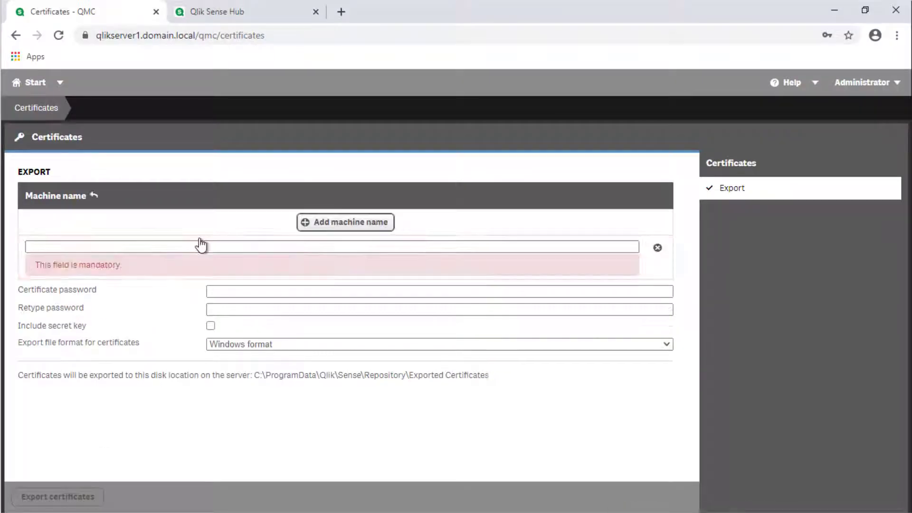
{"action": "left_click", "coordinate": [105, 247]}
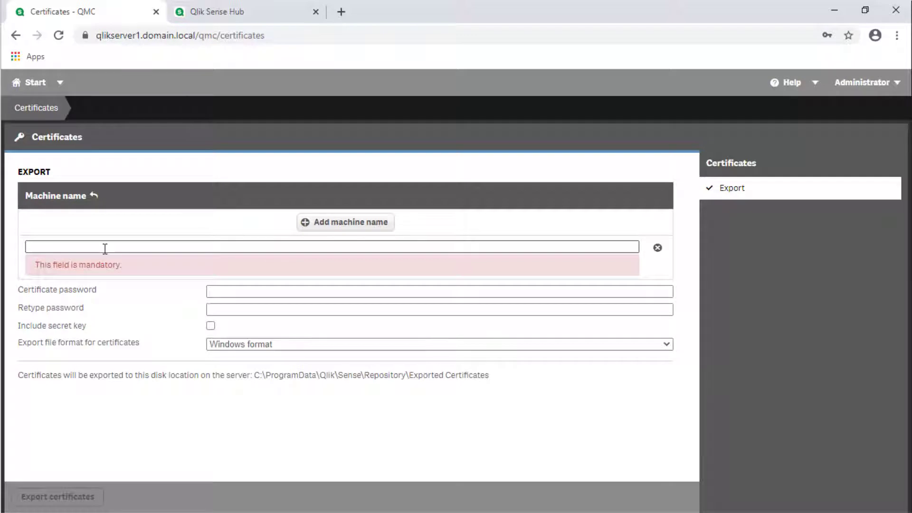
{"action": "type", "text": "qlikserver2.domain.local"}
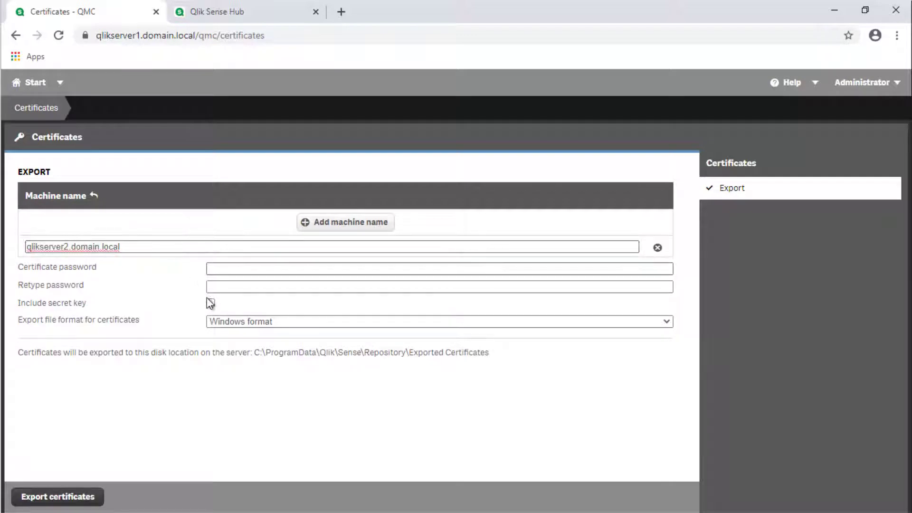
{"action": "type", "text": "•••"}
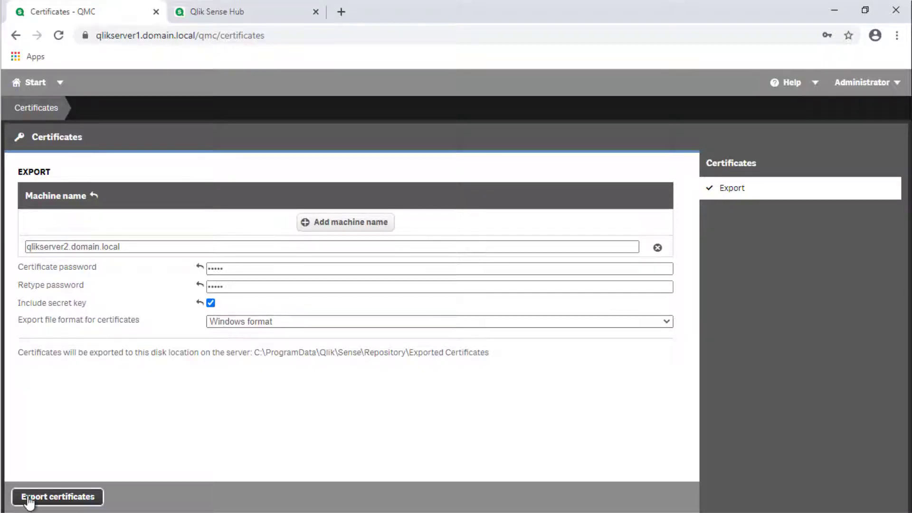
{"action": "left_click", "coordinate": [58, 511]}
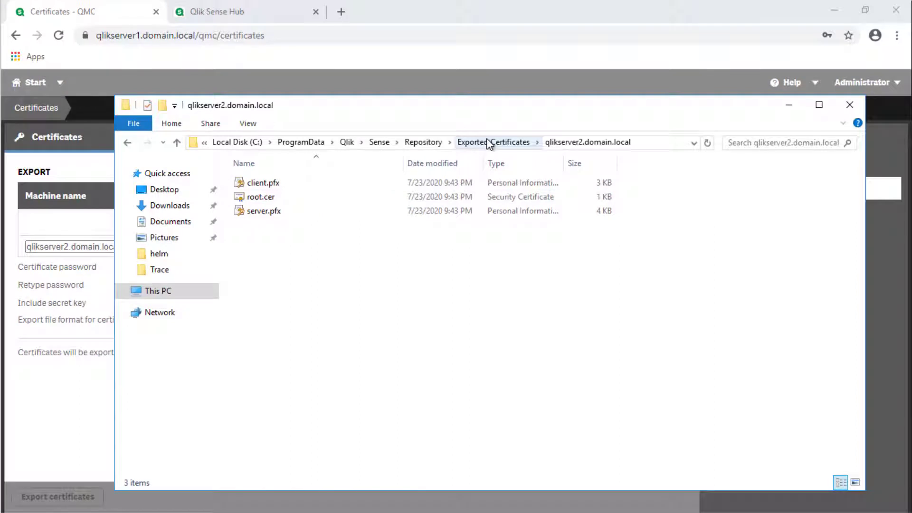
Install root.cer from the qlikserver2.domain.local folder into Trusted Root Certification Authorities
{"action": "right_click", "coordinate": [288, 196]}
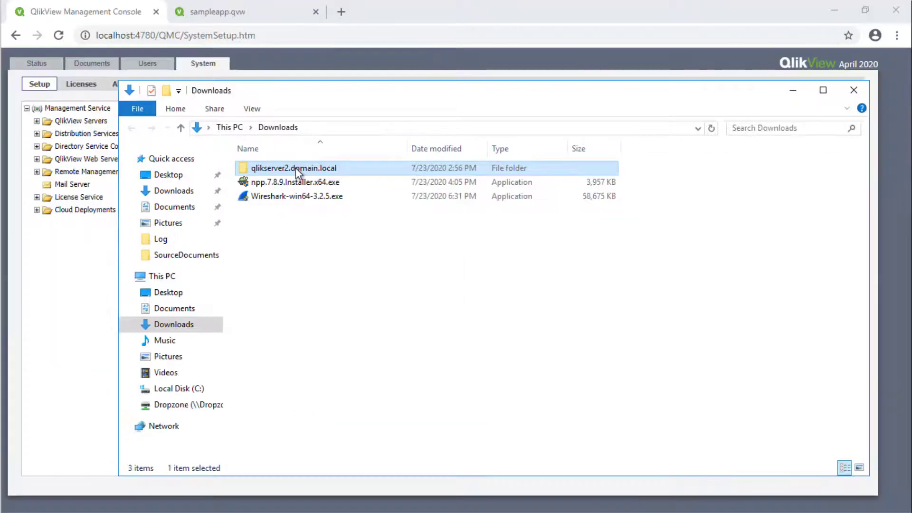
{"action": "double_click", "coordinate": [294, 168]}
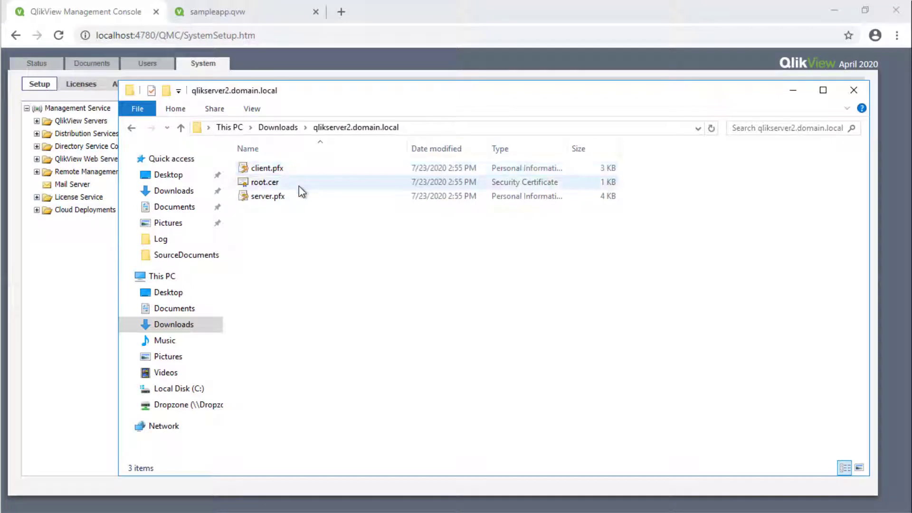
{"action": "right_click", "coordinate": [264, 182]}
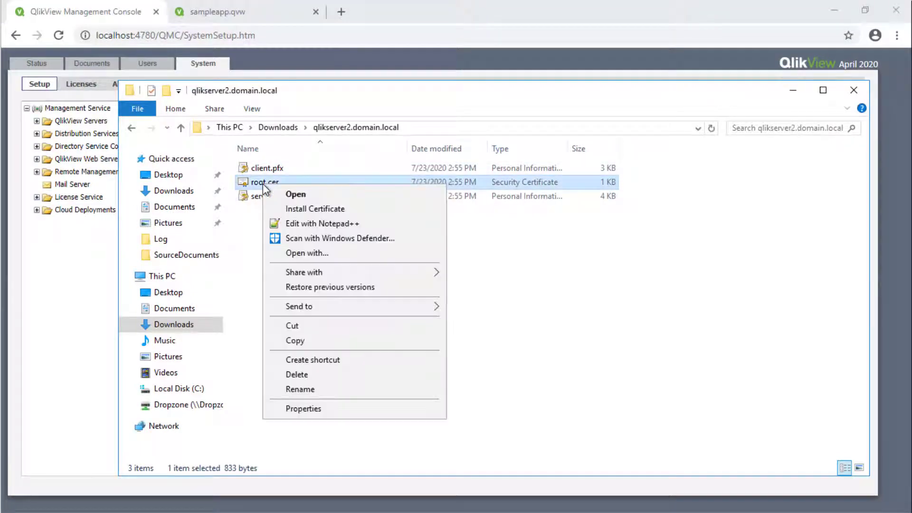
{"action": "left_click", "coordinate": [314, 209]}
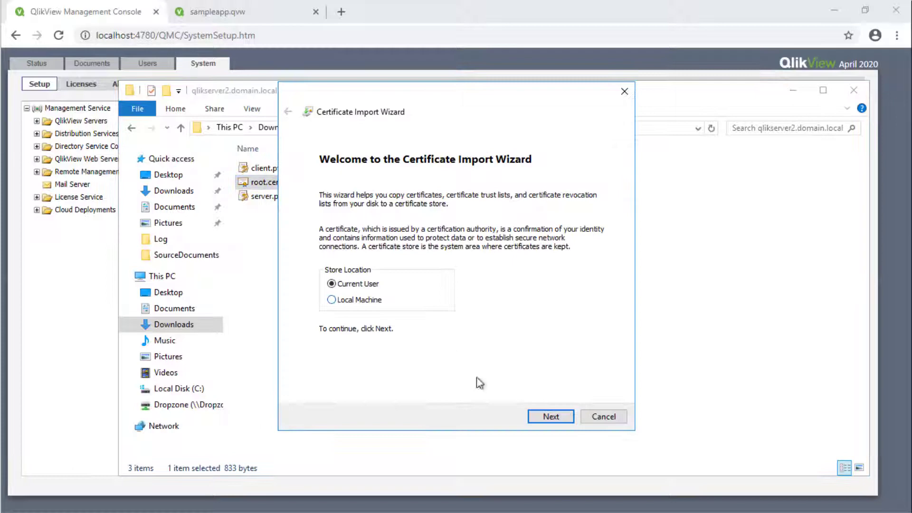
{"action": "left_click", "coordinate": [551, 416]}
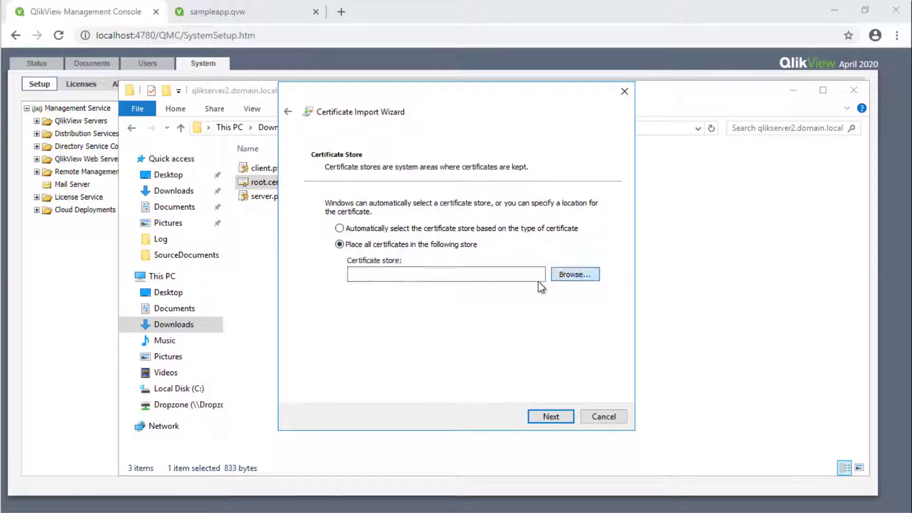
{"action": "left_click", "coordinate": [551, 416]}
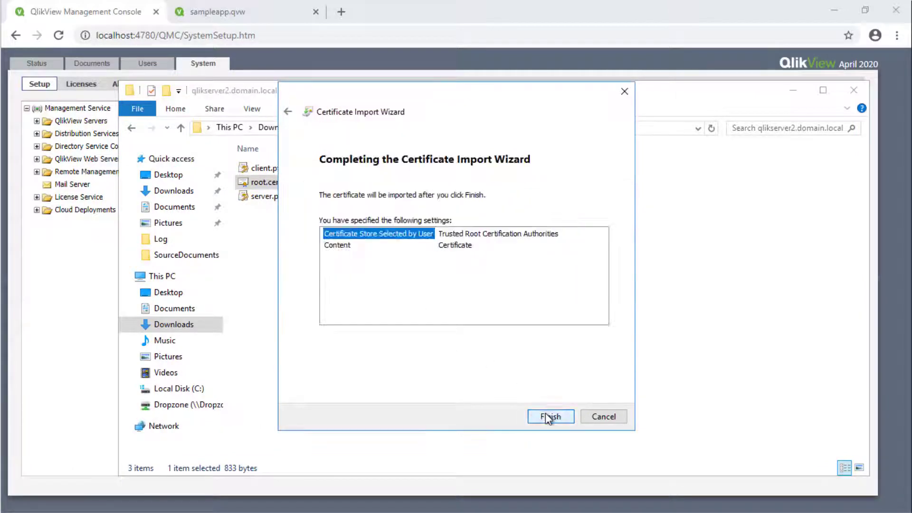
{"action": "left_click", "coordinate": [551, 417]}
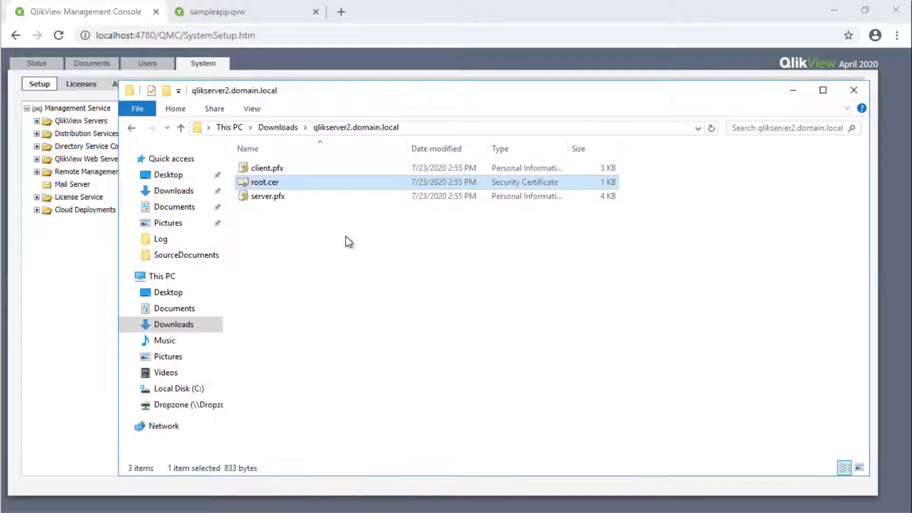
Import client.pfx with its private-key password into an automatically chosen store
{"action": "double_click", "coordinate": [264, 168]}
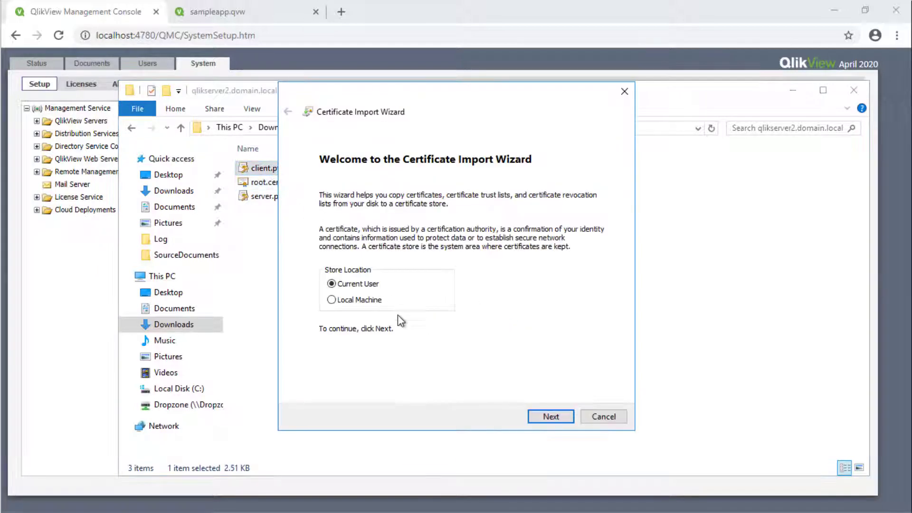
{"action": "left_click", "coordinate": [551, 416]}
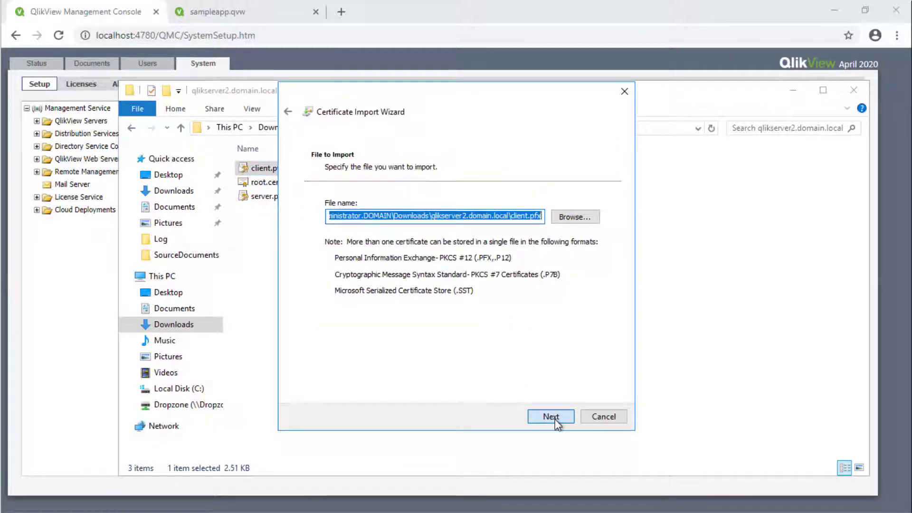
{"action": "left_click", "coordinate": [551, 417]}
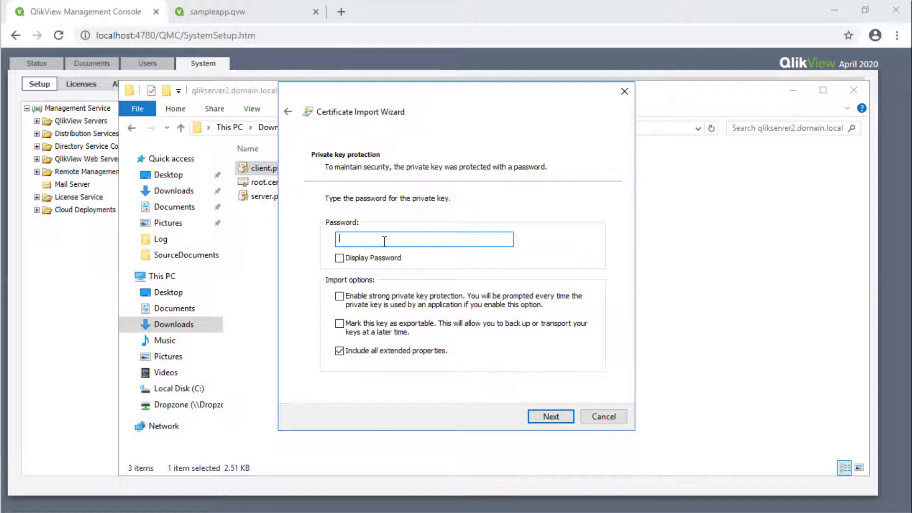
{"action": "type", "text": "•••••"}
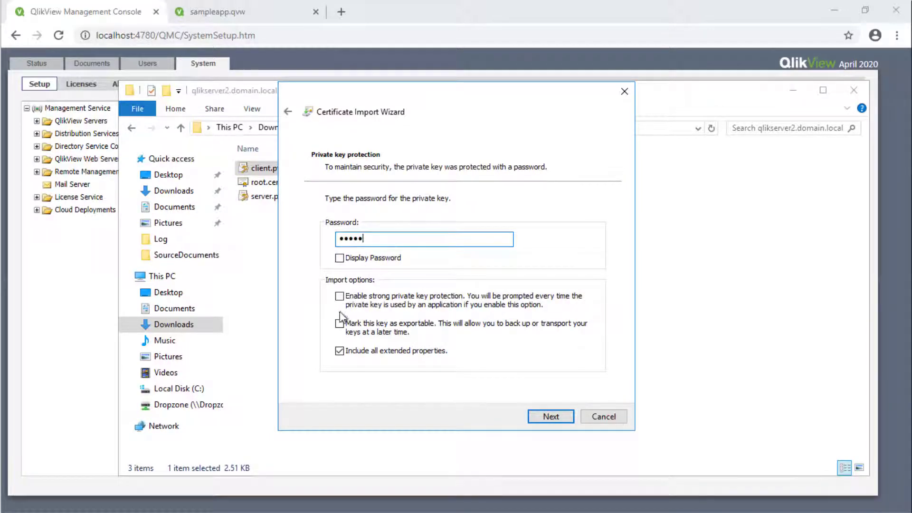
{"action": "left_click", "coordinate": [551, 416]}
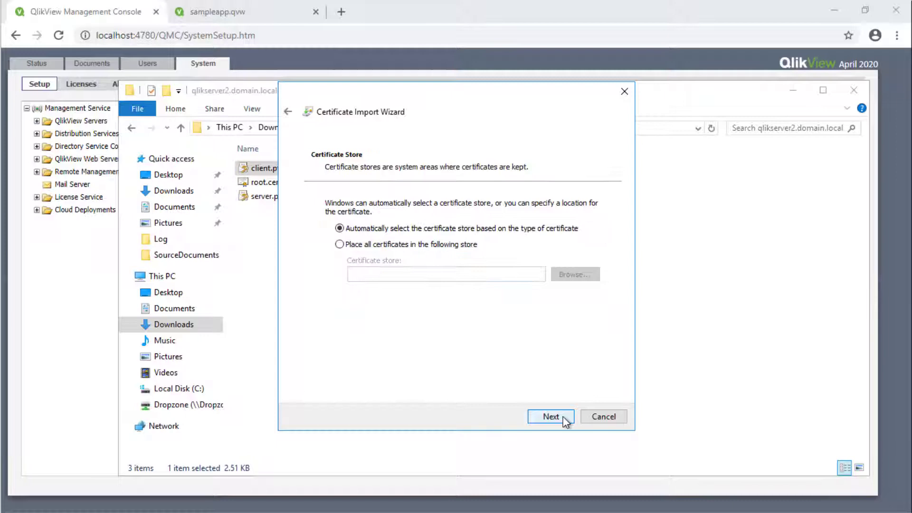
{"action": "left_click", "coordinate": [551, 417]}
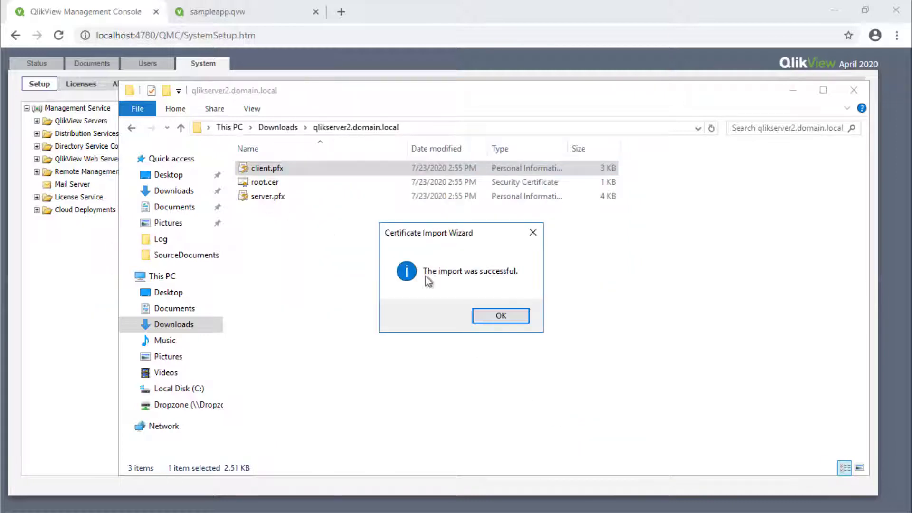
{"action": "left_click", "coordinate": [501, 316]}
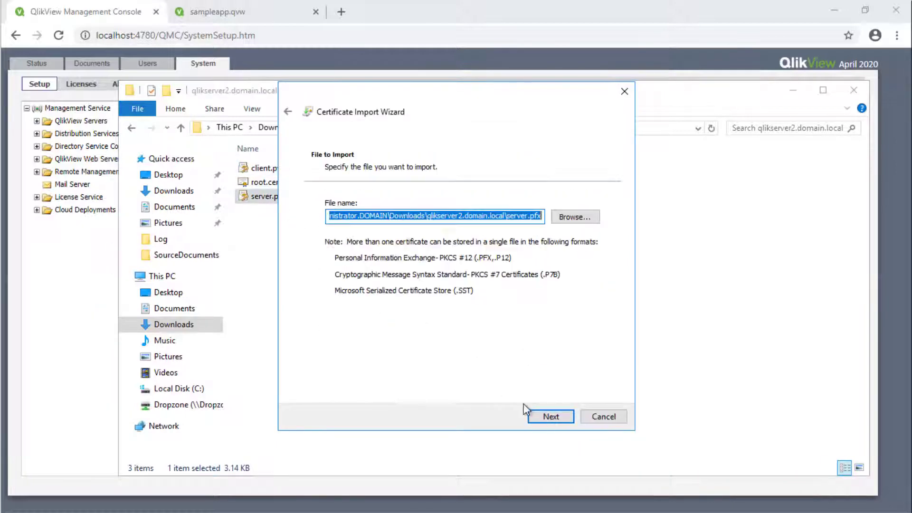
Import server.pfx the same way with automatic store selection
{"action": "left_click", "coordinate": [551, 416]}
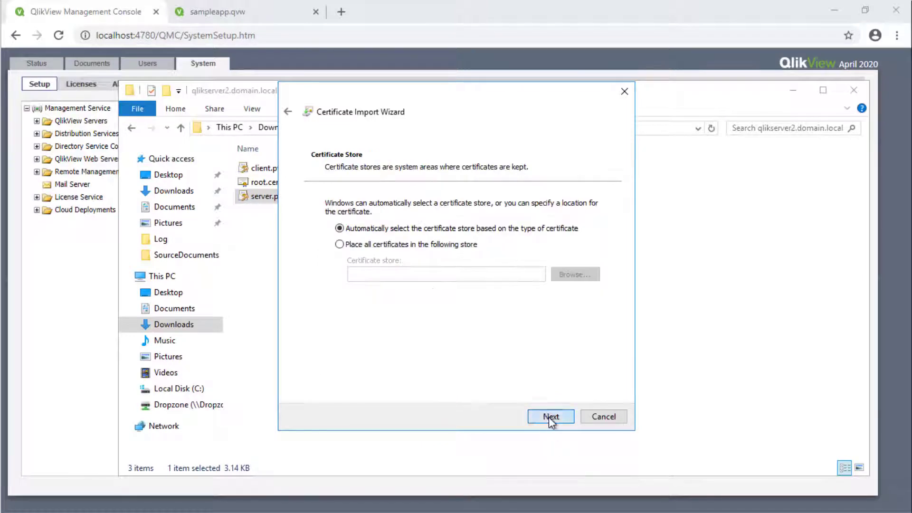
{"action": "left_click", "coordinate": [551, 417]}
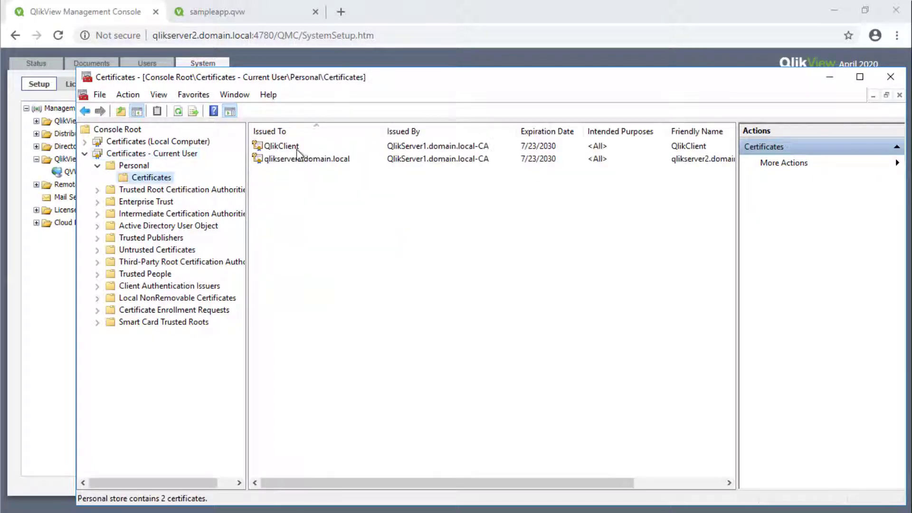
{"action": "double_click", "coordinate": [280, 146]}
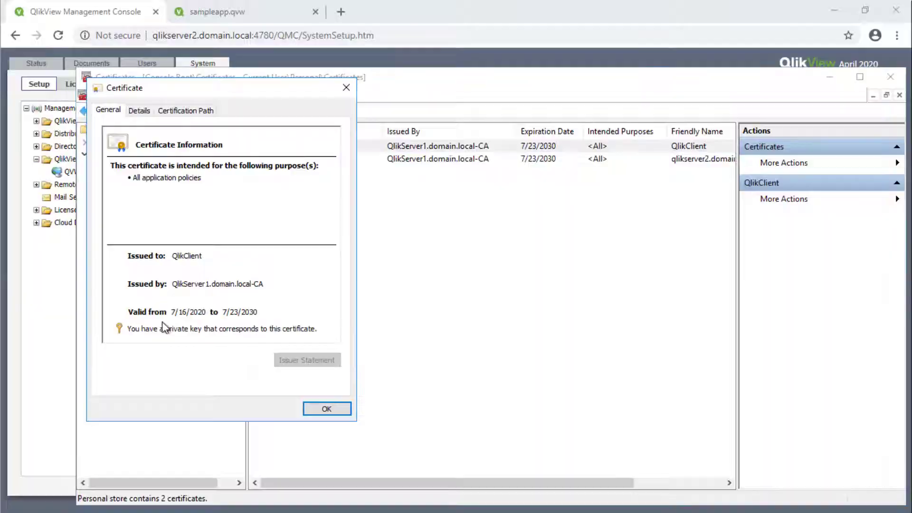
{"action": "left_click", "coordinate": [185, 110]}
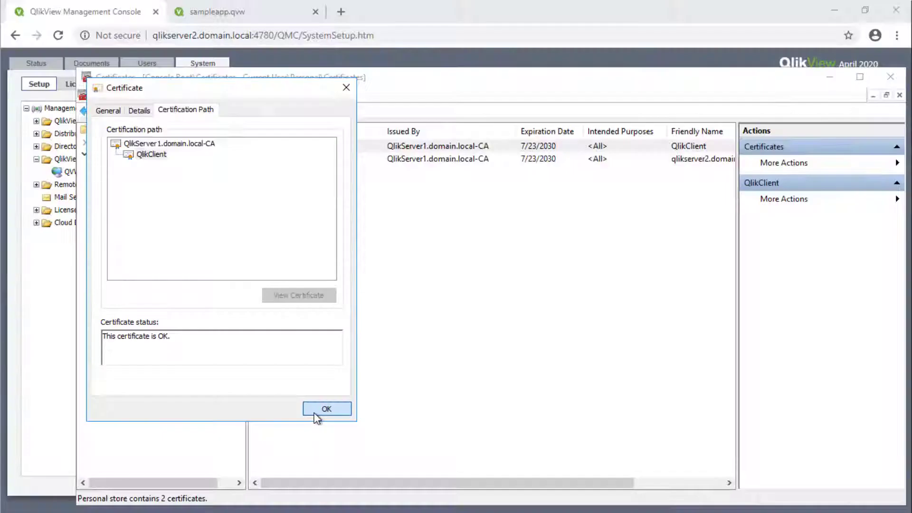
{"action": "left_click", "coordinate": [327, 409]}
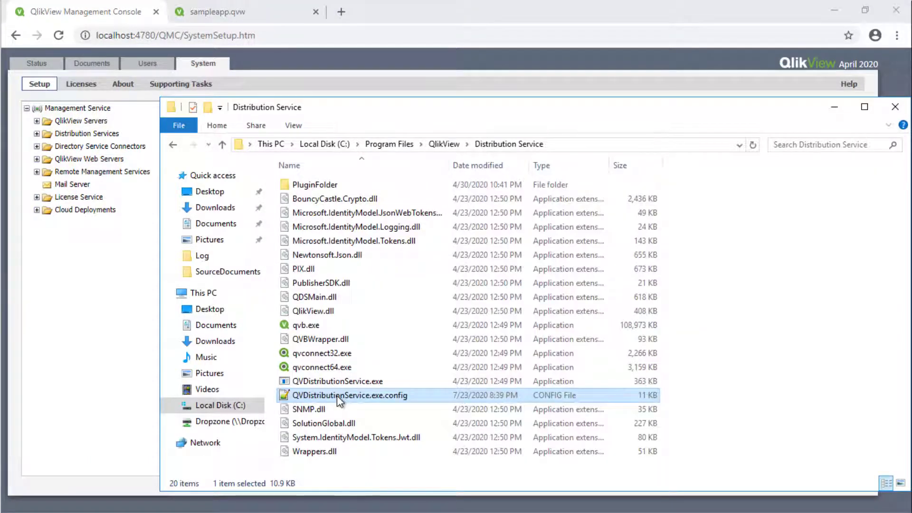
Edit QVDistributionService.exe.config in Notepad++ and locate the appSettings element
{"action": "right_click", "coordinate": [342, 395]}
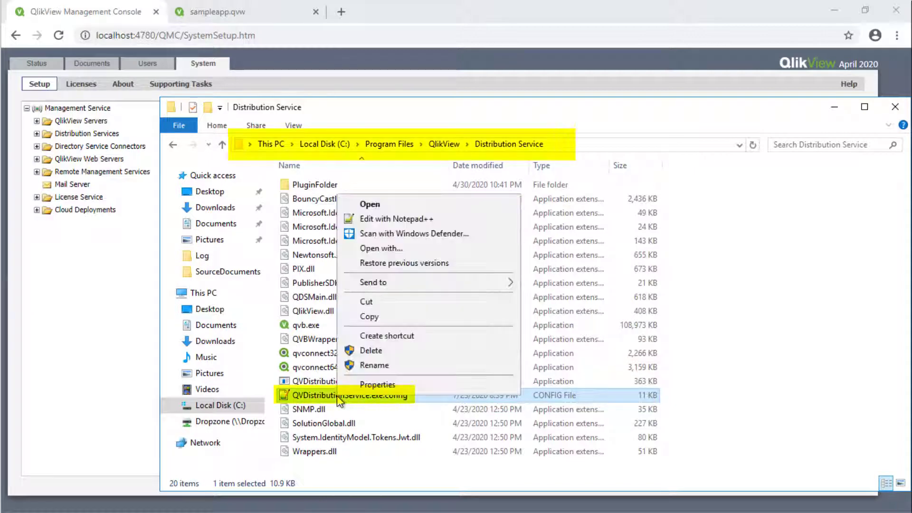
{"action": "left_click", "coordinate": [372, 287]}
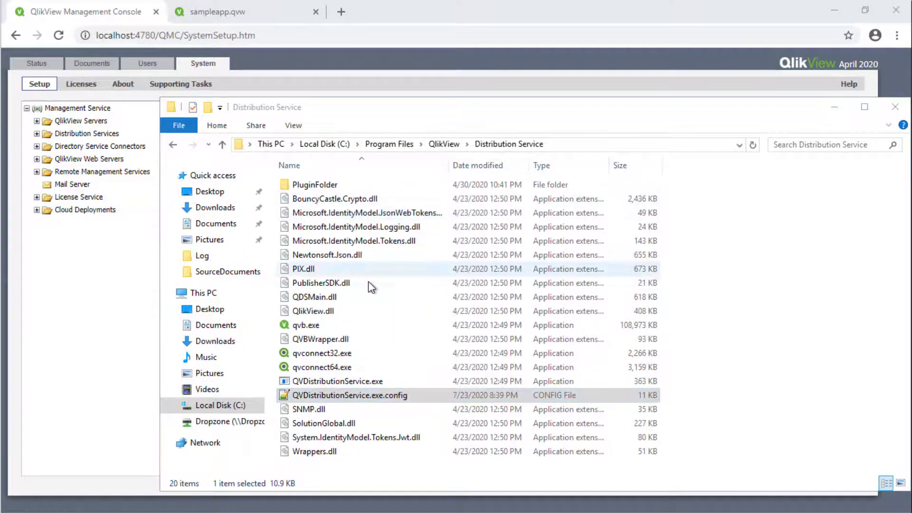
{"action": "double_click", "coordinate": [347, 395]}
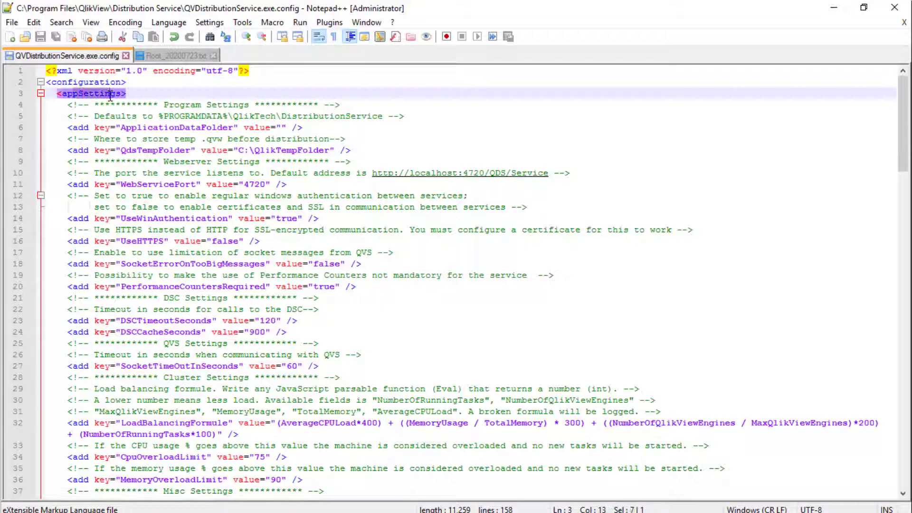
{"action": "scroll", "scroll_direction": "down", "scroll_amount": 3}
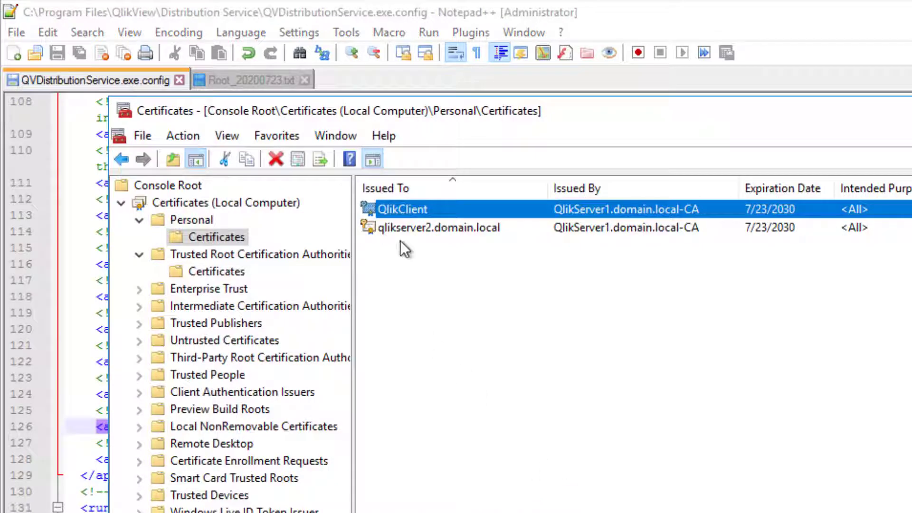
{"action": "mouse_move", "coordinate": [403, 214]}
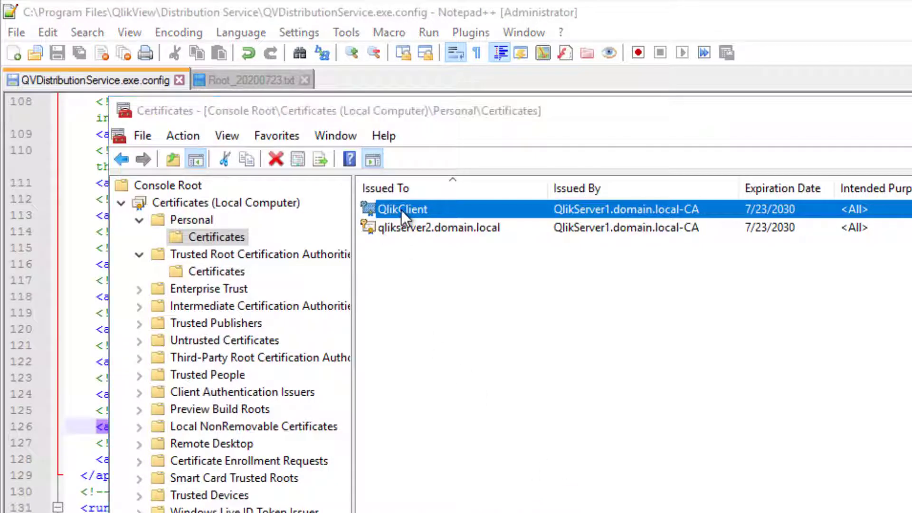
View the QlikClient certificate's Thumbprint detail and select its value for copying
{"action": "double_click", "coordinate": [401, 209]}
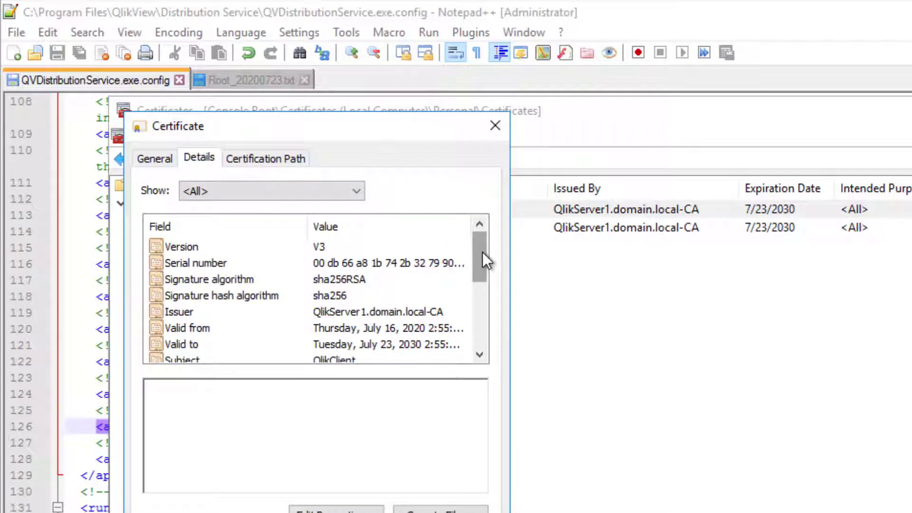
{"action": "scroll", "scroll_direction": "down", "scroll_amount": 3}
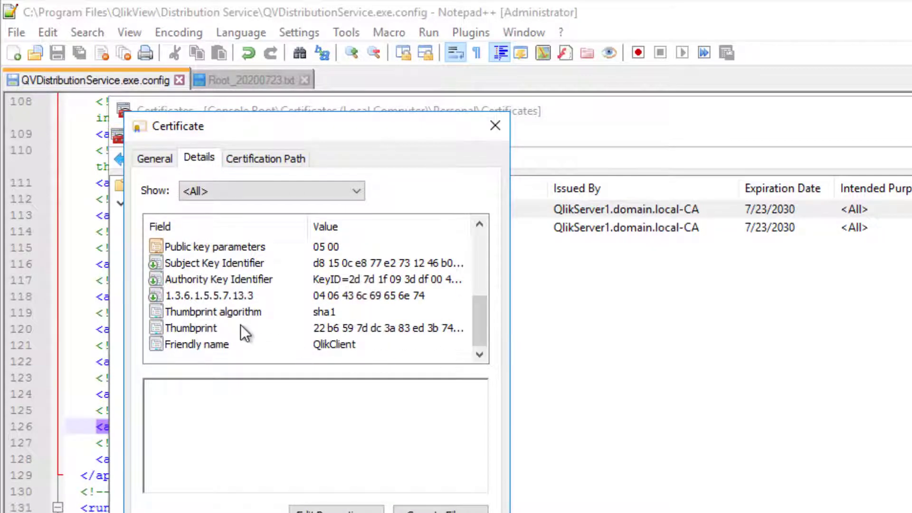
{"action": "left_click", "coordinate": [191, 328]}
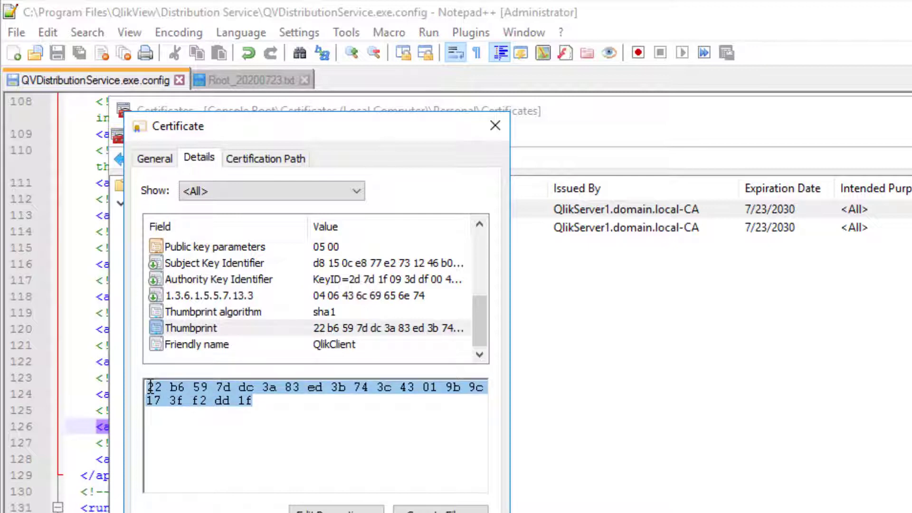
{"action": "left_click", "coordinate": [495, 126]}
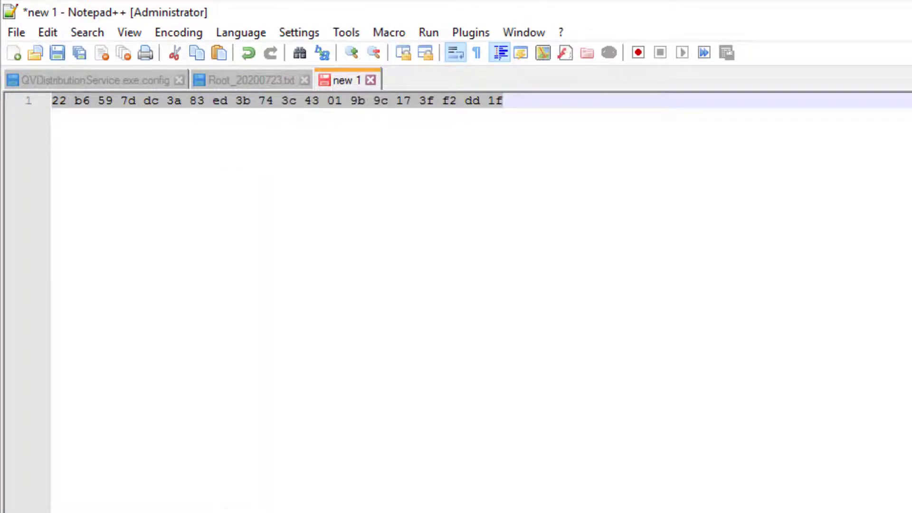
Paste the thumbprint into a new Notepad++ tab and stop QlikView Distribution Service
{"action": "left_click", "coordinate": [91, 80]}
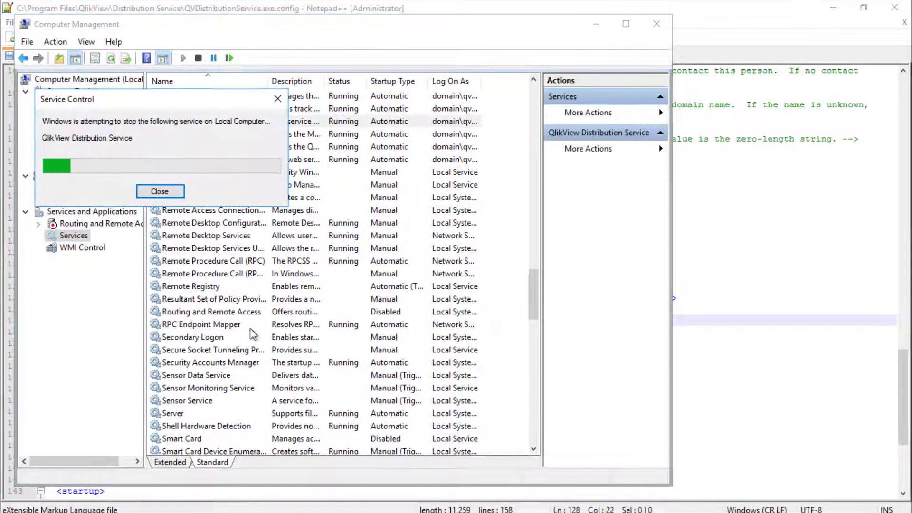
{"action": "left_click", "coordinate": [159, 191]}
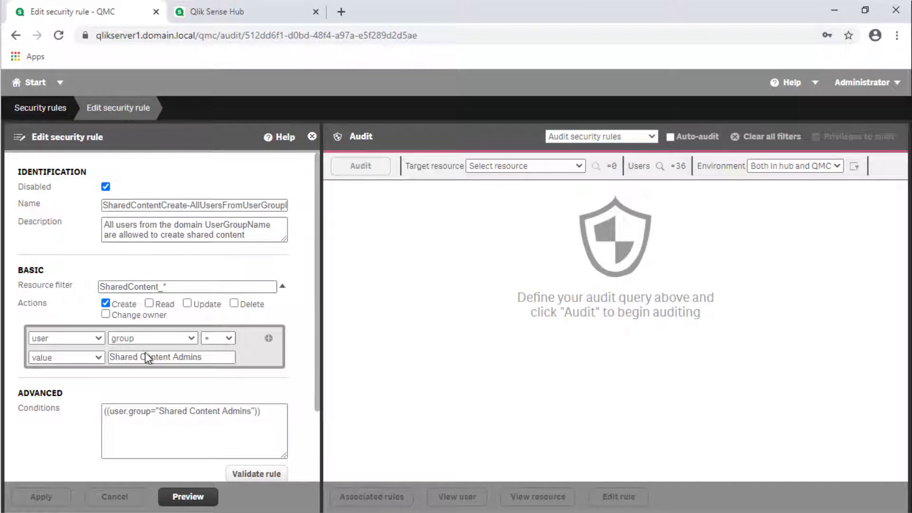
{"action": "mouse_move", "coordinate": [126, 339]}
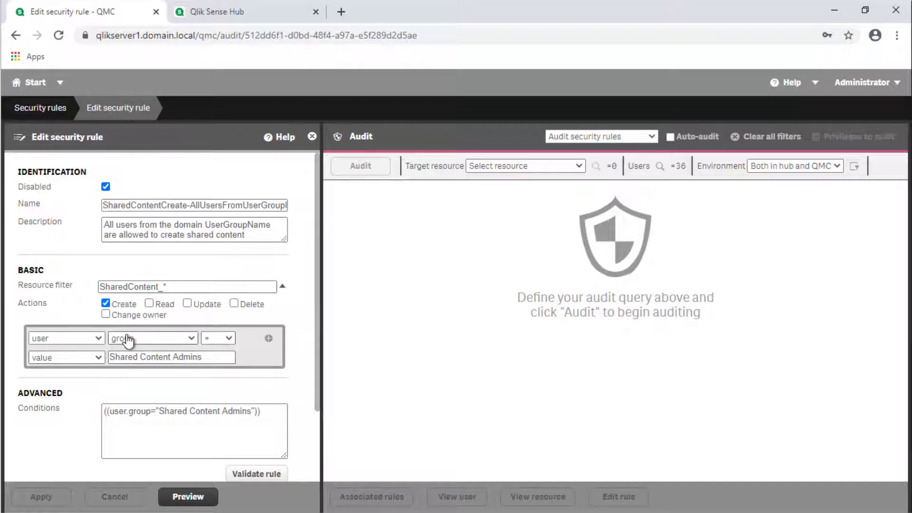
Base the SharedContentCreate rule condition on userDirectory and pick a directory value
{"action": "left_click", "coordinate": [152, 338]}
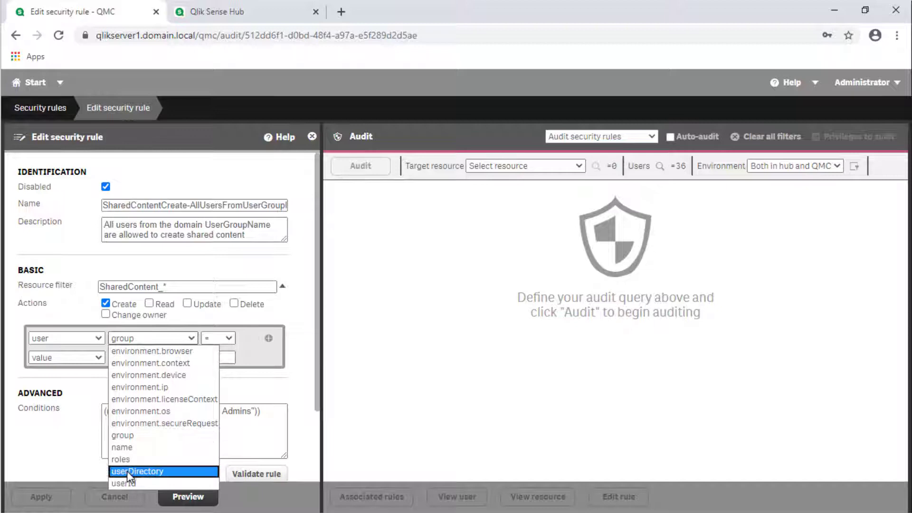
{"action": "left_click", "coordinate": [140, 471]}
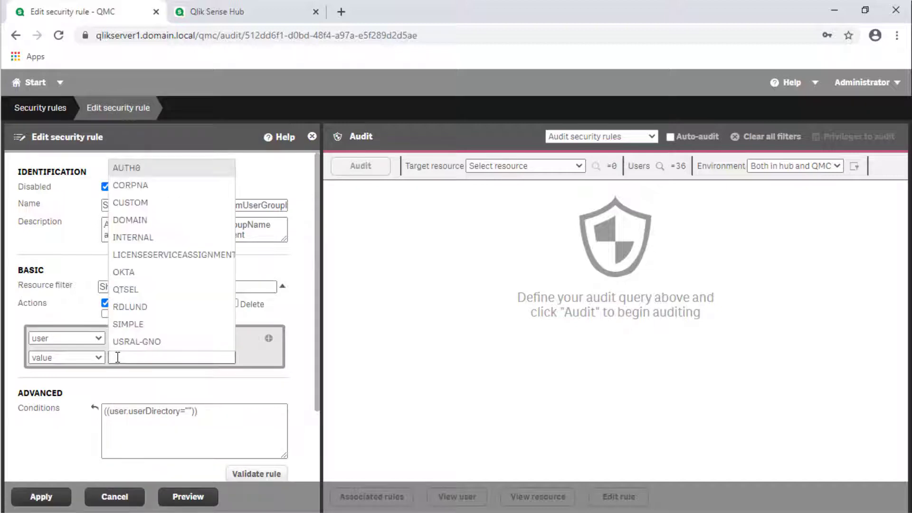
{"action": "left_click", "coordinate": [129, 221]}
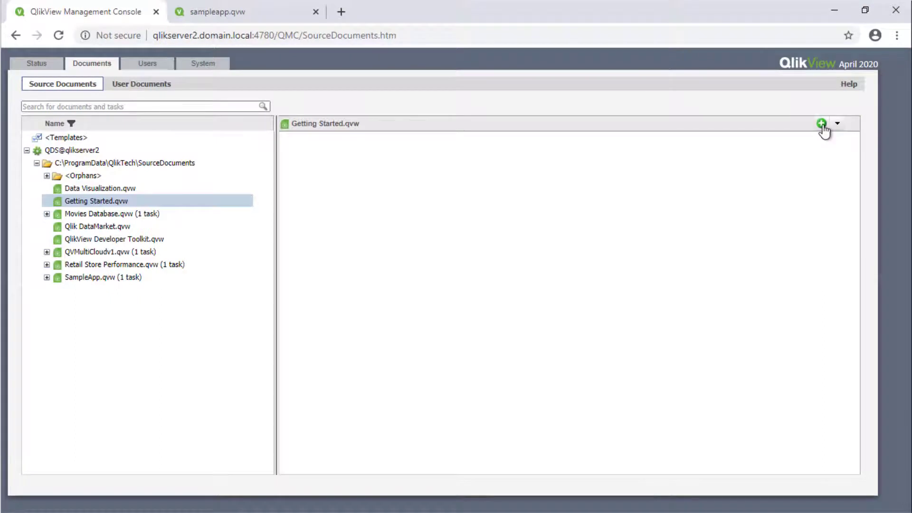
Add a task for Getting Started.qvw distributing to the QlikView server for two Named Users
{"action": "left_click", "coordinate": [822, 122]}
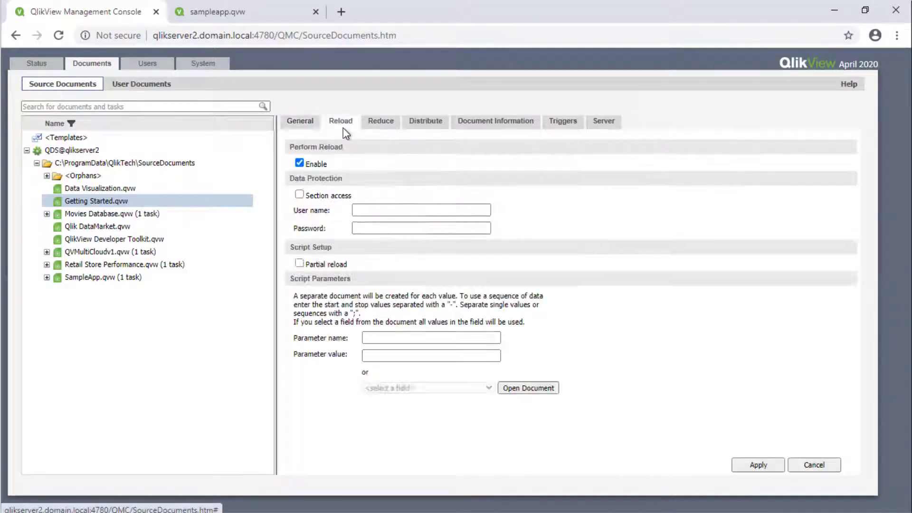
{"action": "left_click", "coordinate": [425, 121]}
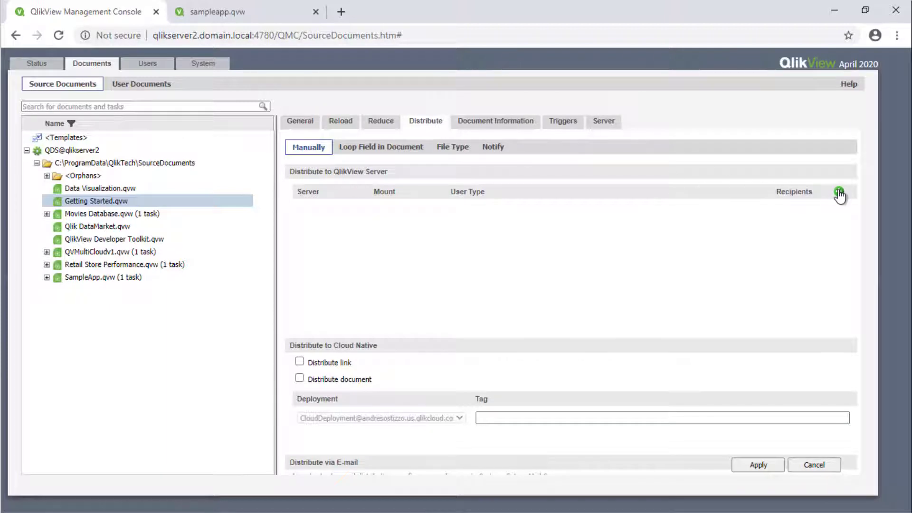
{"action": "left_click", "coordinate": [840, 192]}
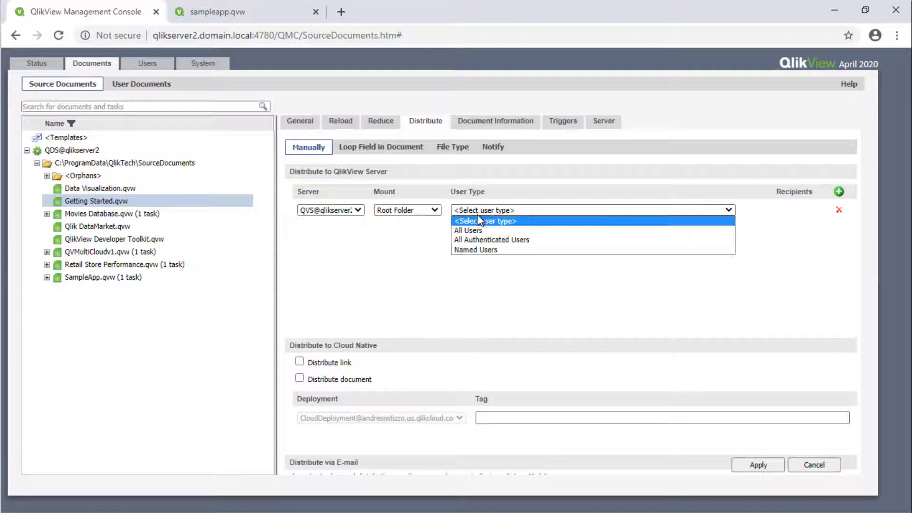
{"action": "left_click", "coordinate": [475, 250]}
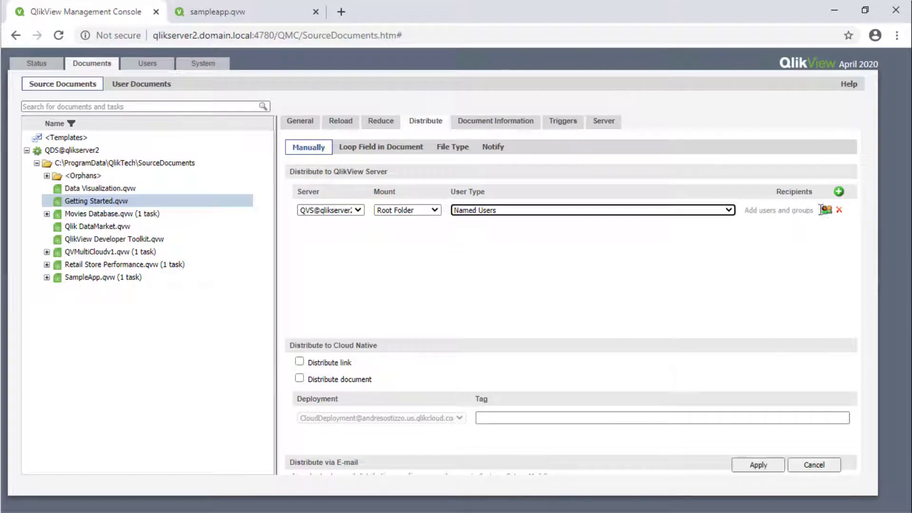
{"action": "left_click", "coordinate": [826, 210]}
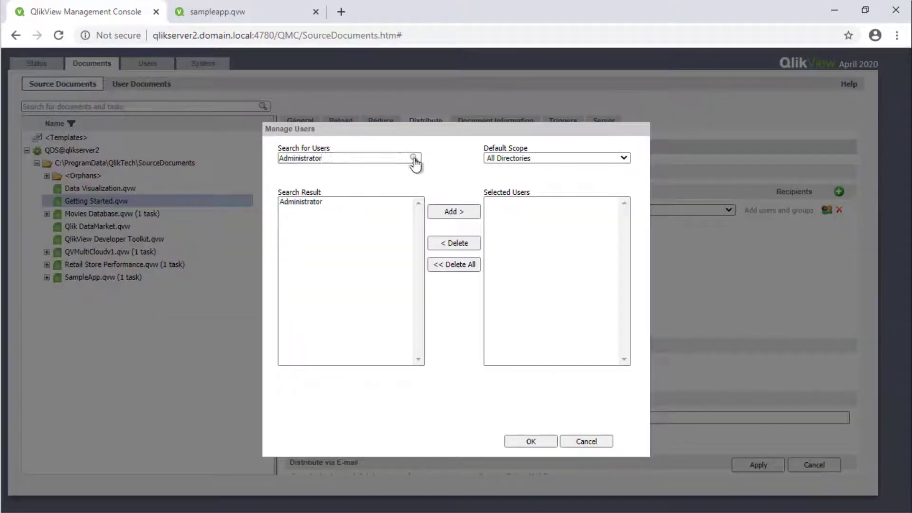
{"action": "left_click", "coordinate": [530, 441]}
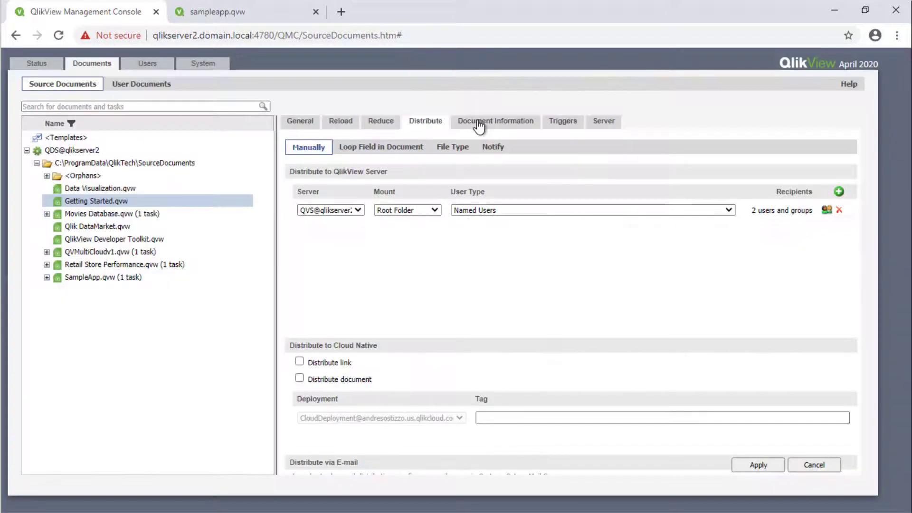
Add document attribute ShowInSenseHub with value true on the Document Information tab
{"action": "left_click", "coordinate": [495, 122]}
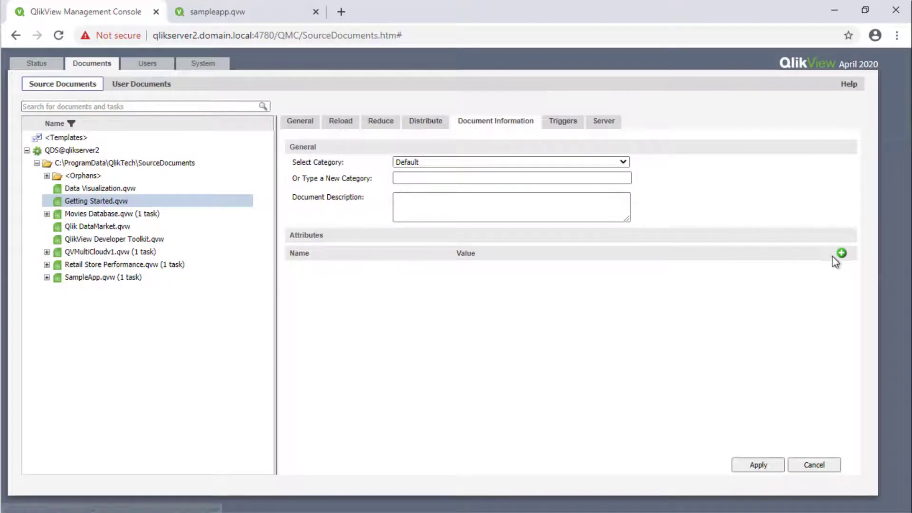
{"action": "left_click", "coordinate": [840, 253]}
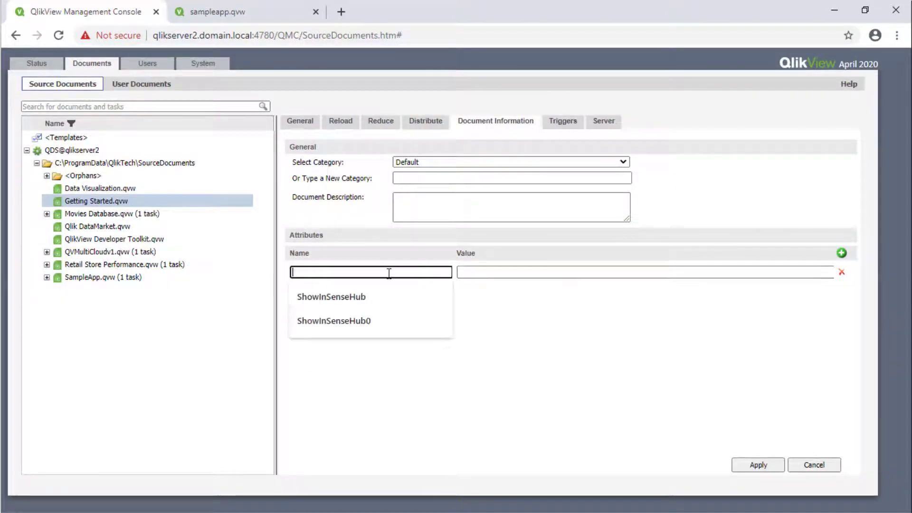
{"action": "left_click", "coordinate": [330, 296]}
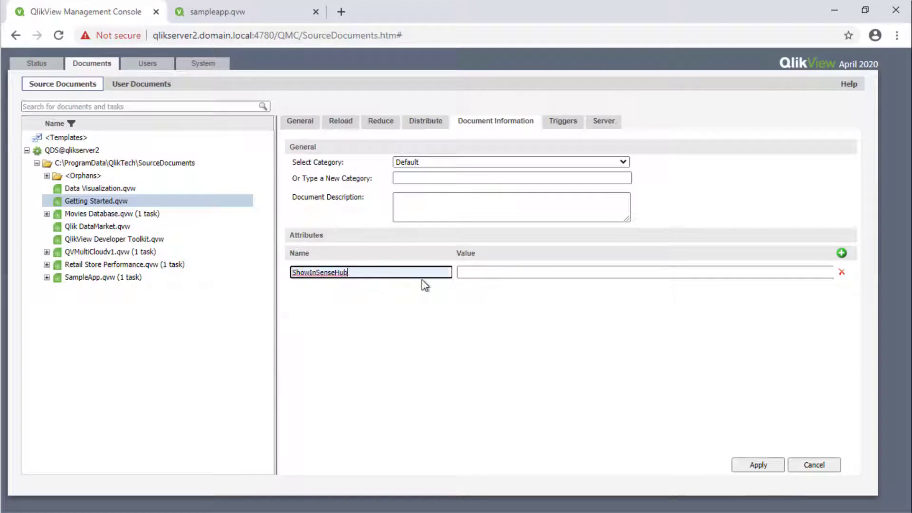
{"action": "type", "text": "true"}
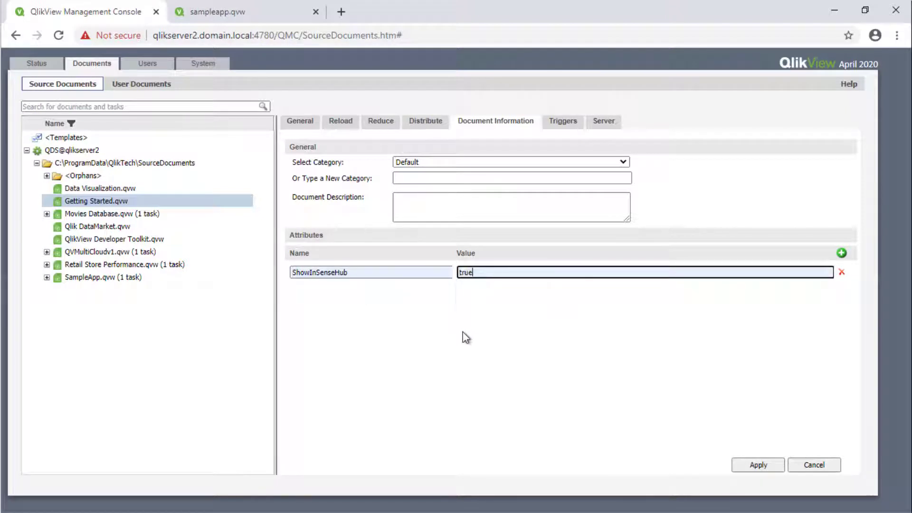
{"action": "mouse_move", "coordinate": [752, 464]}
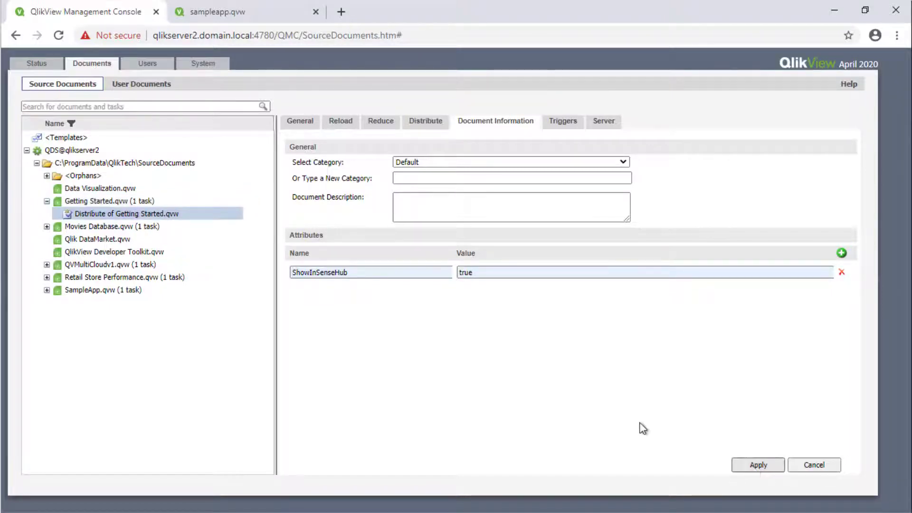
Run 'Distribute of Getting Started.qvw' manually from Source Documents
{"action": "left_click", "coordinate": [202, 62]}
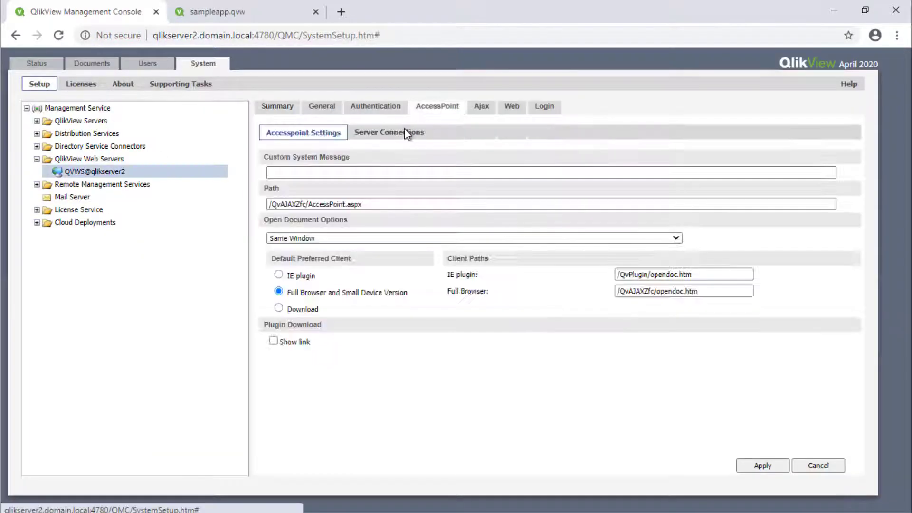
{"action": "left_click", "coordinate": [91, 63]}
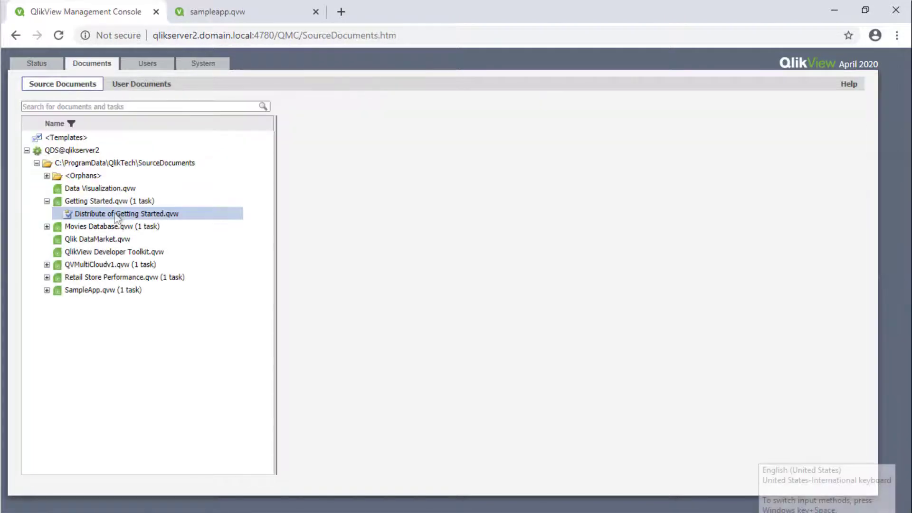
{"action": "right_click", "coordinate": [121, 214]}
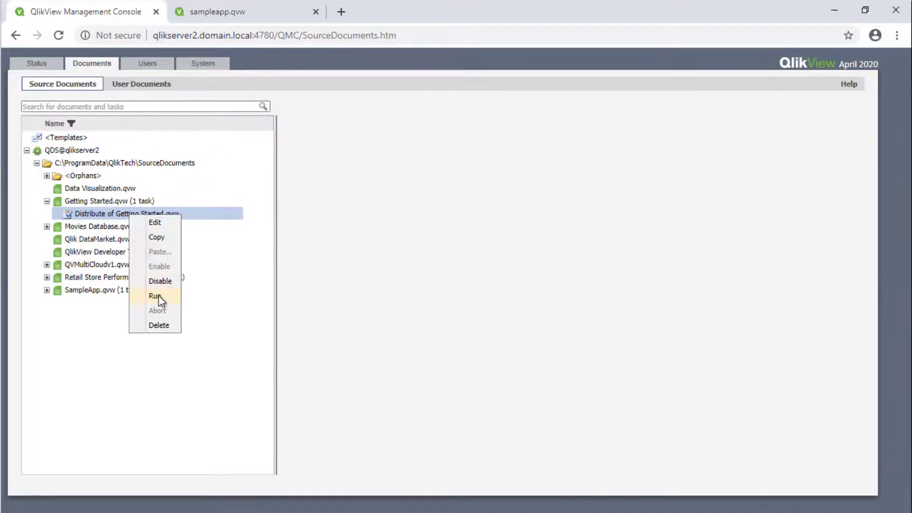
{"action": "left_click", "coordinate": [155, 295]}
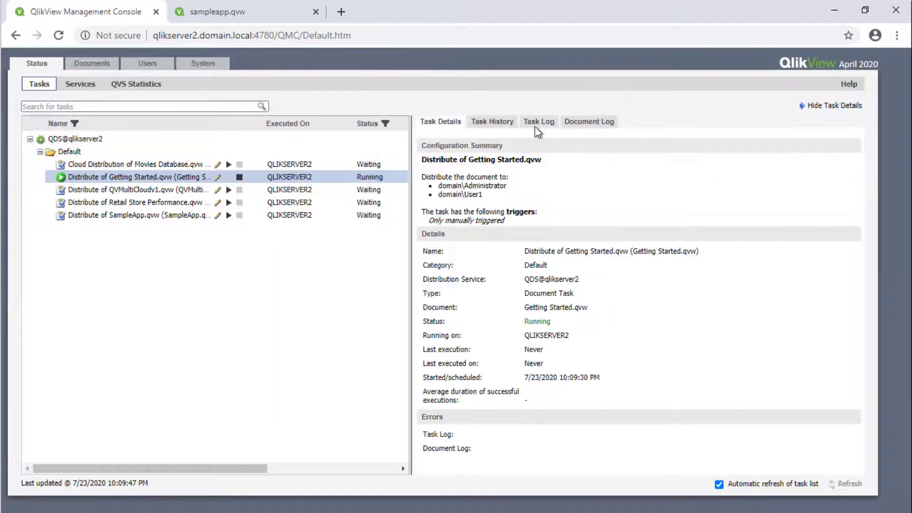
Confirm Getting Started appears under QlikView documents in the Hub and return to the console
{"action": "left_click", "coordinate": [230, 12]}
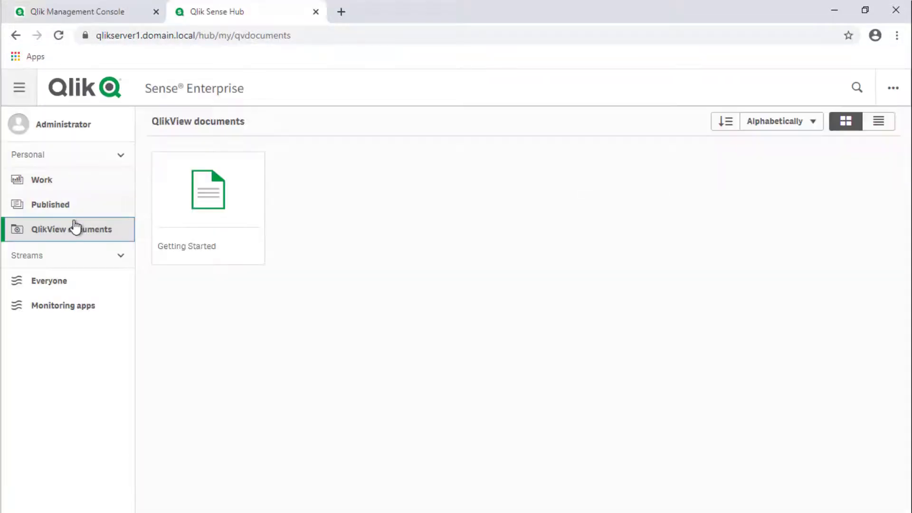
{"action": "mouse_move", "coordinate": [201, 191]}
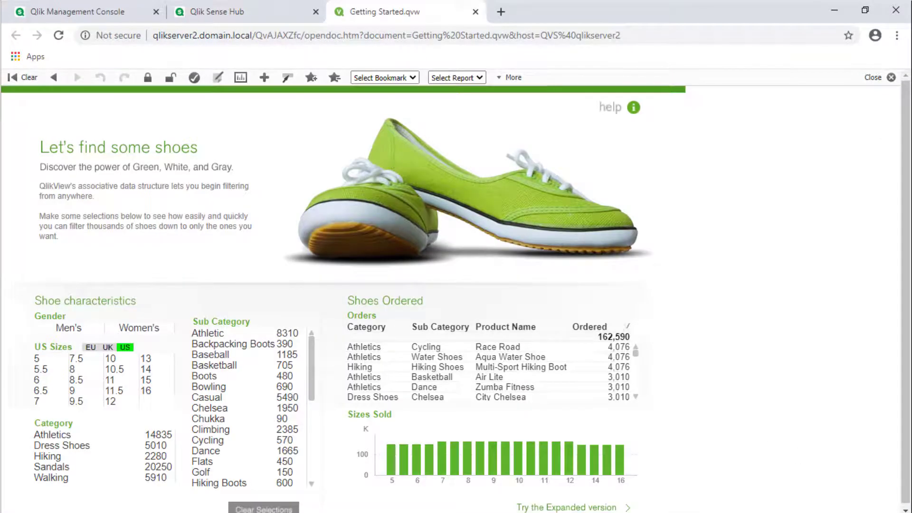
{"action": "left_click", "coordinate": [477, 12]}
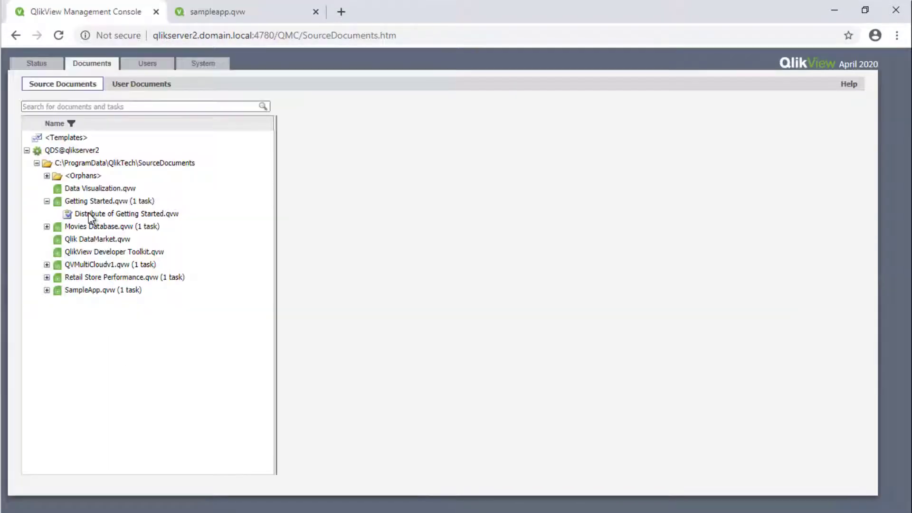
Delete Administrator from the Getting Started task's recipients so only User1 remains
{"action": "left_click", "coordinate": [125, 213]}
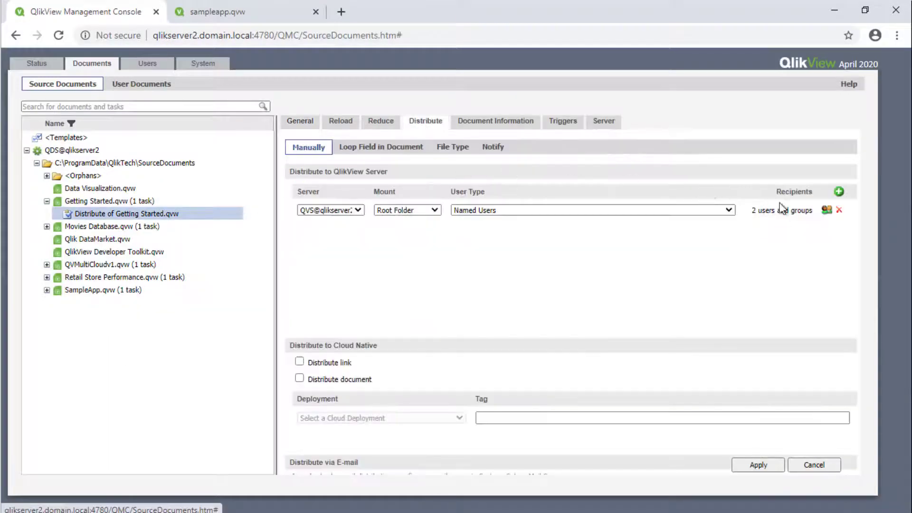
{"action": "left_click", "coordinate": [825, 210]}
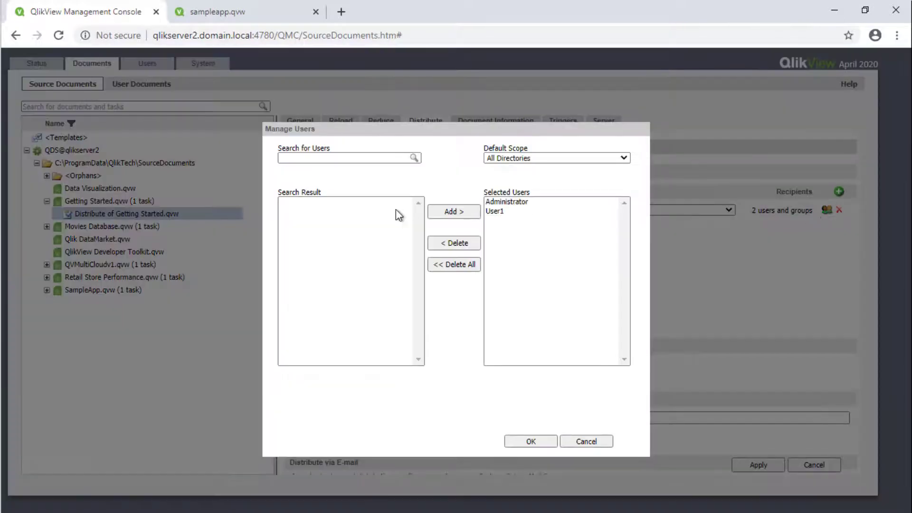
{"action": "left_click", "coordinate": [454, 243]}
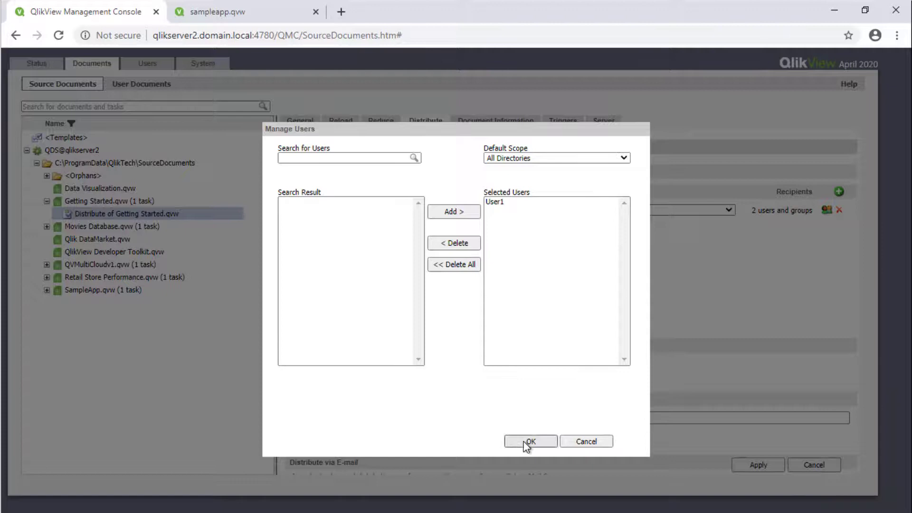
{"action": "left_click", "coordinate": [530, 441]}
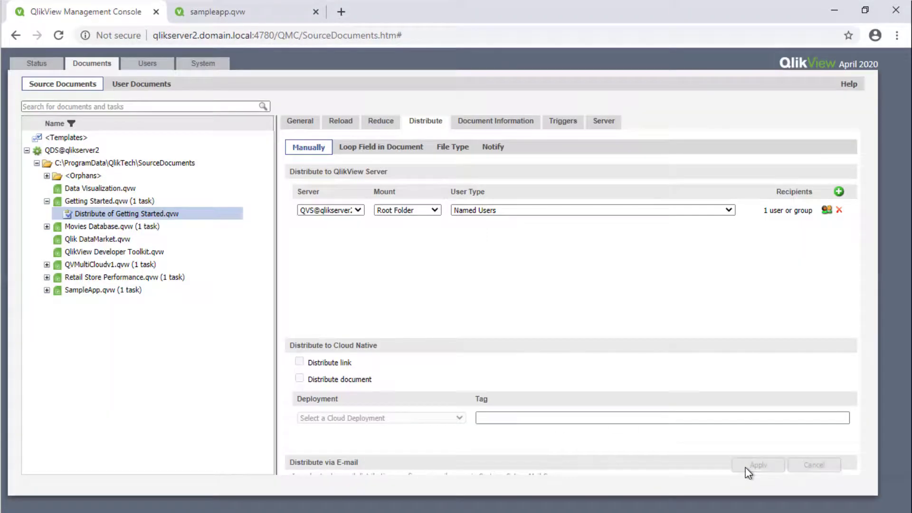
Use the Getting Started document's actions and refresh the Hub to check the link
{"action": "right_click", "coordinate": [123, 214]}
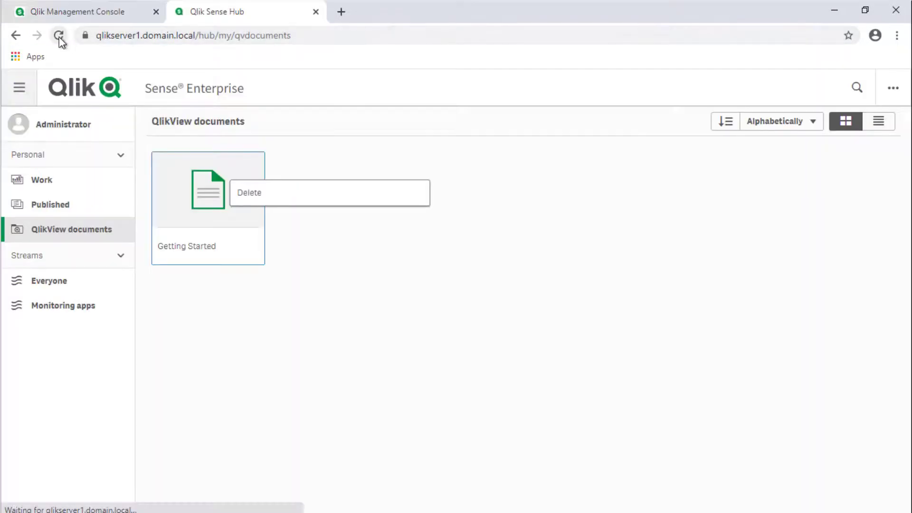
{"action": "left_click", "coordinate": [42, 180]}
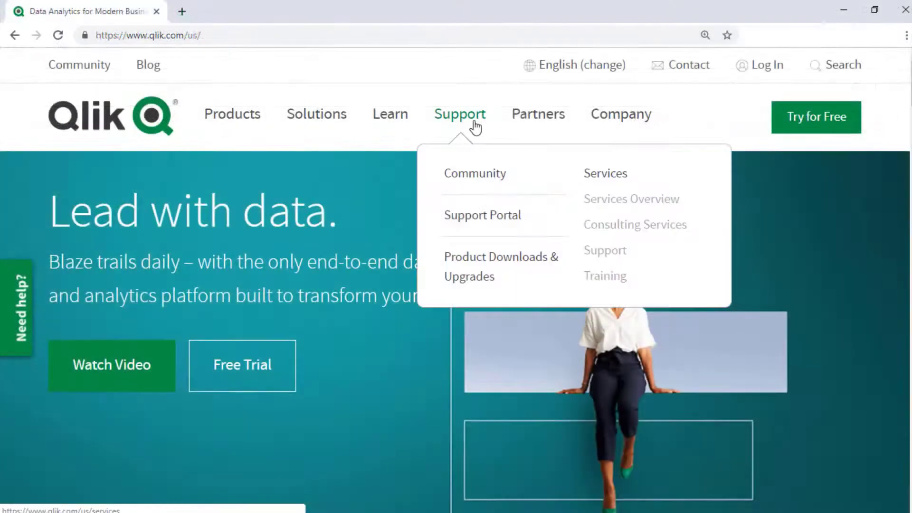
Search the Qlik Support Portal knowledge base for 'Windows Event Logs'
{"action": "left_click", "coordinate": [482, 214]}
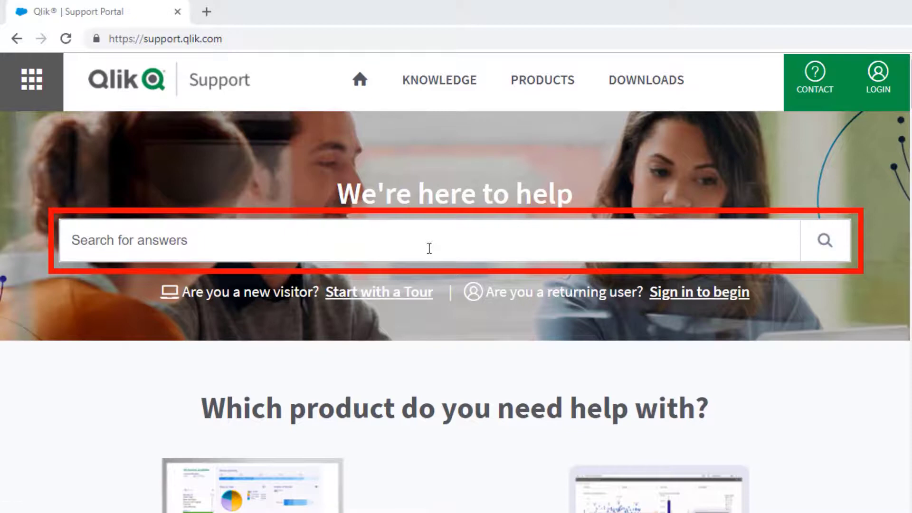
{"action": "type", "text": "Windows Event Logs"}
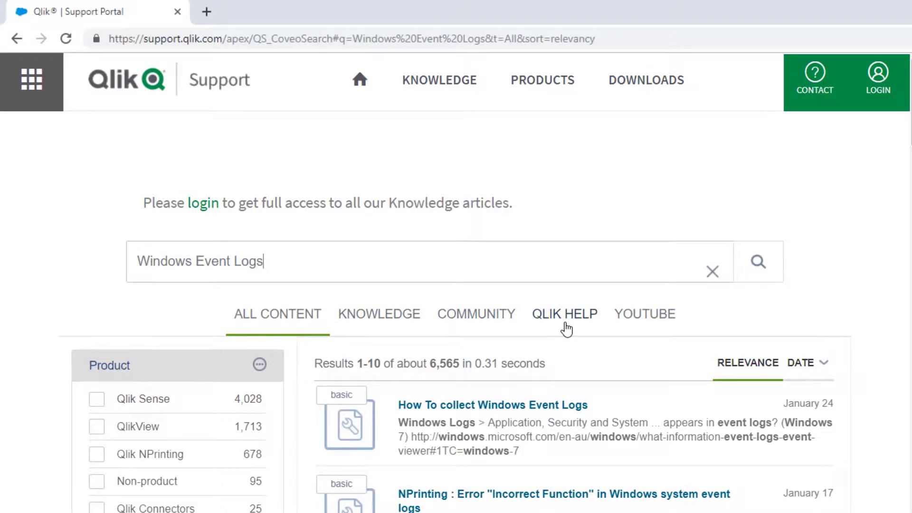
{"action": "mouse_move", "coordinate": [678, 328]}
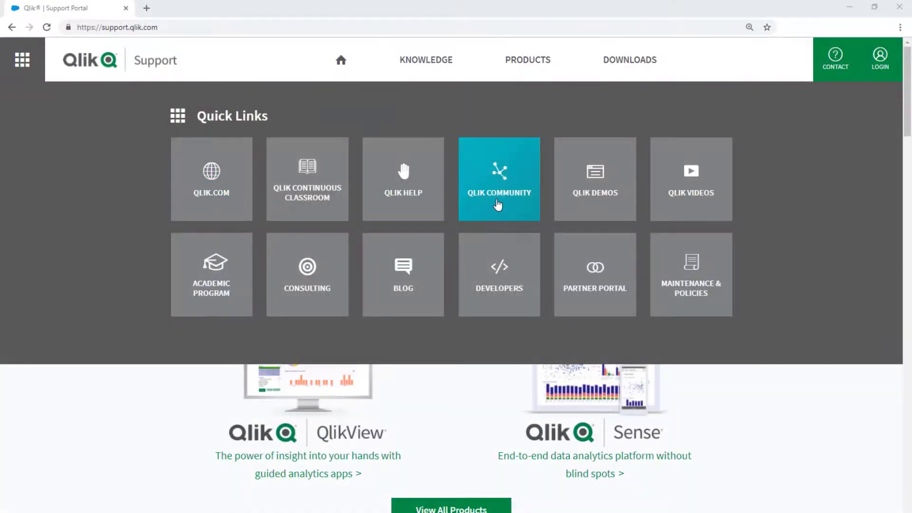
Navigate Qlik Community to the Blogs page and choose the Qlik Support Updates Blog
{"action": "left_click", "coordinate": [500, 192]}
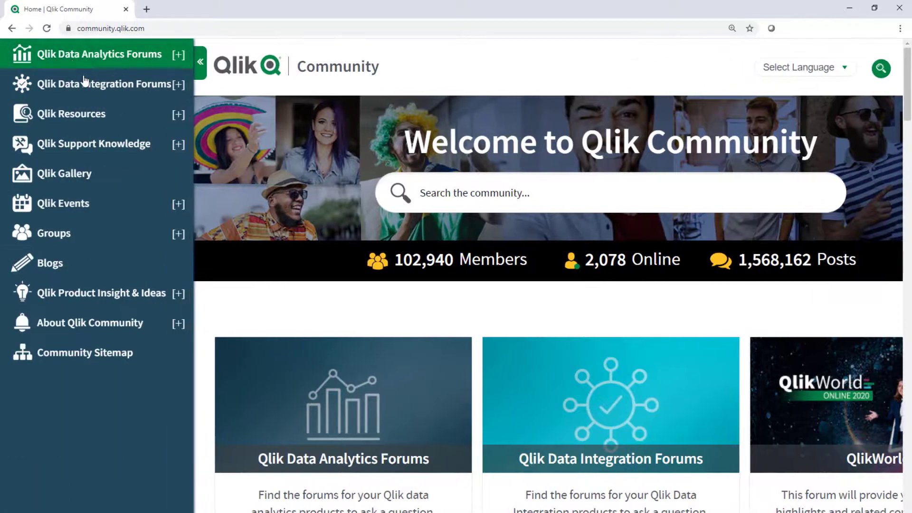
{"action": "left_click", "coordinate": [178, 55]}
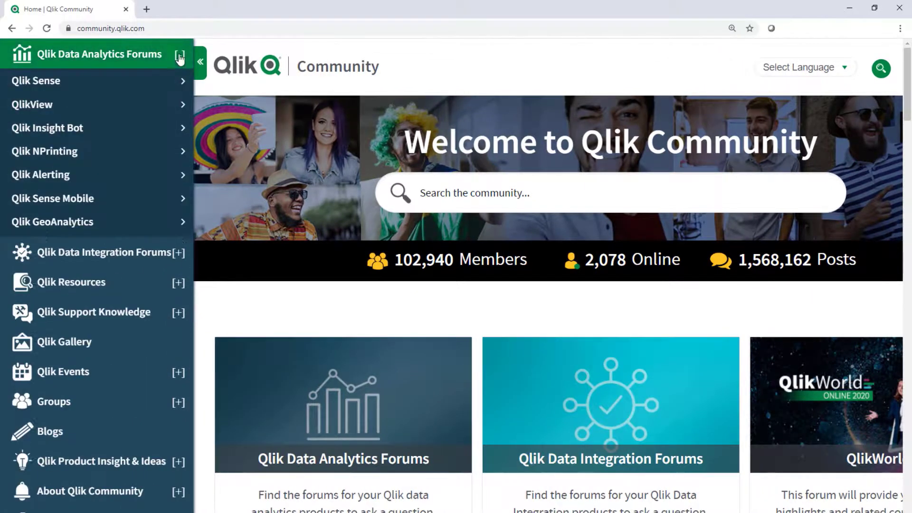
{"action": "left_click", "coordinate": [36, 81]}
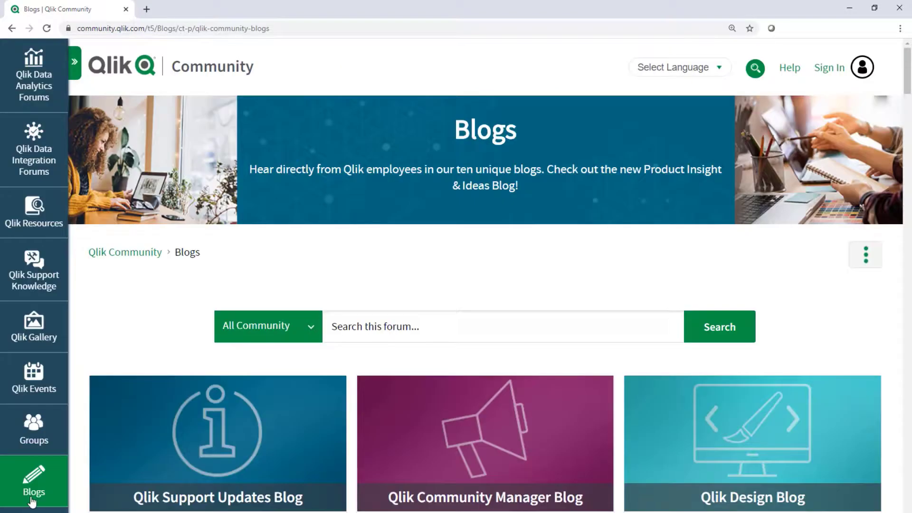
{"action": "left_click", "coordinate": [217, 511]}
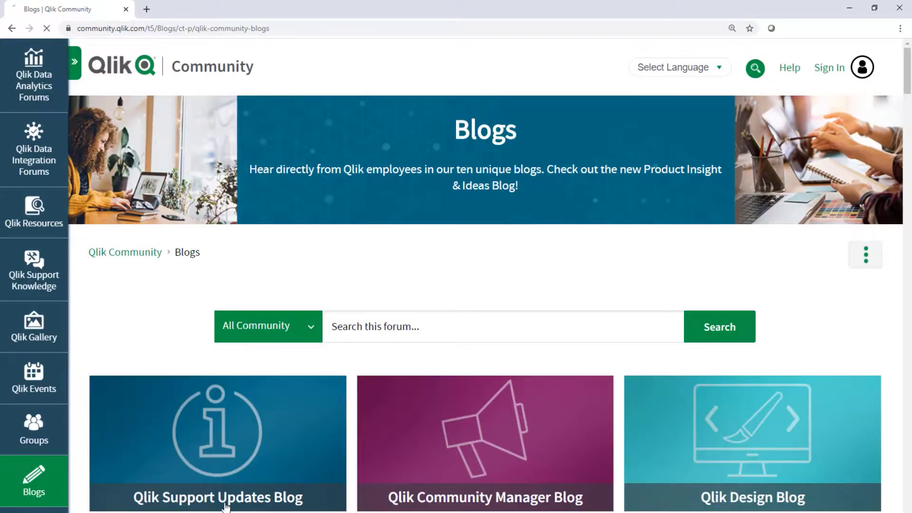